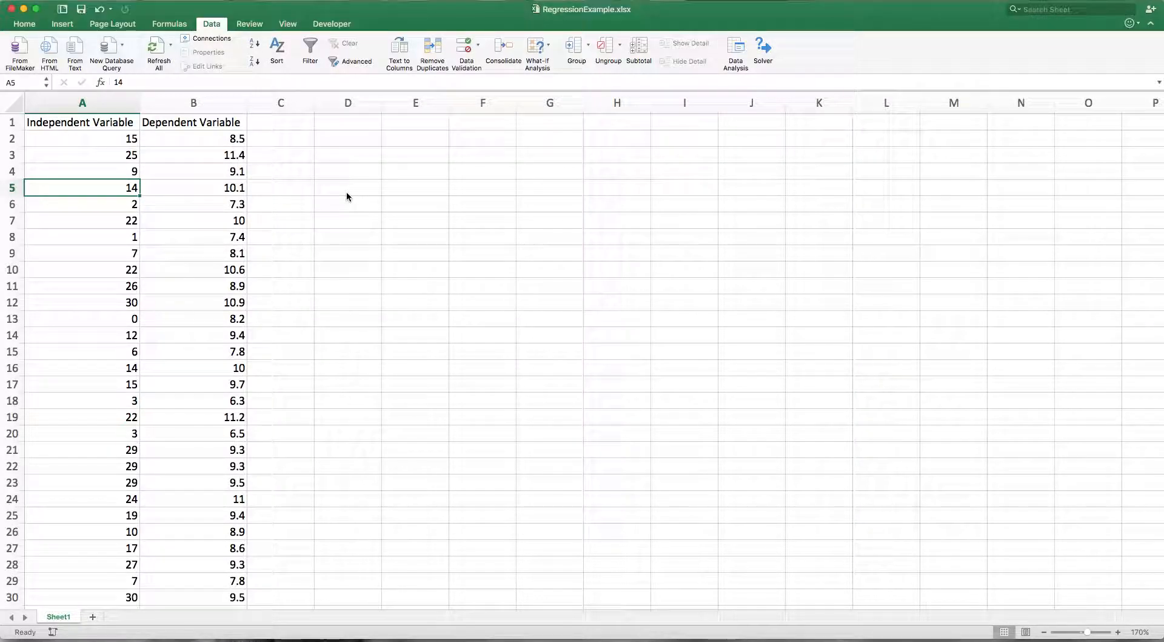
Select both data columns A1:B165 with headings and show the Insert tab's chart options
click(82, 122)
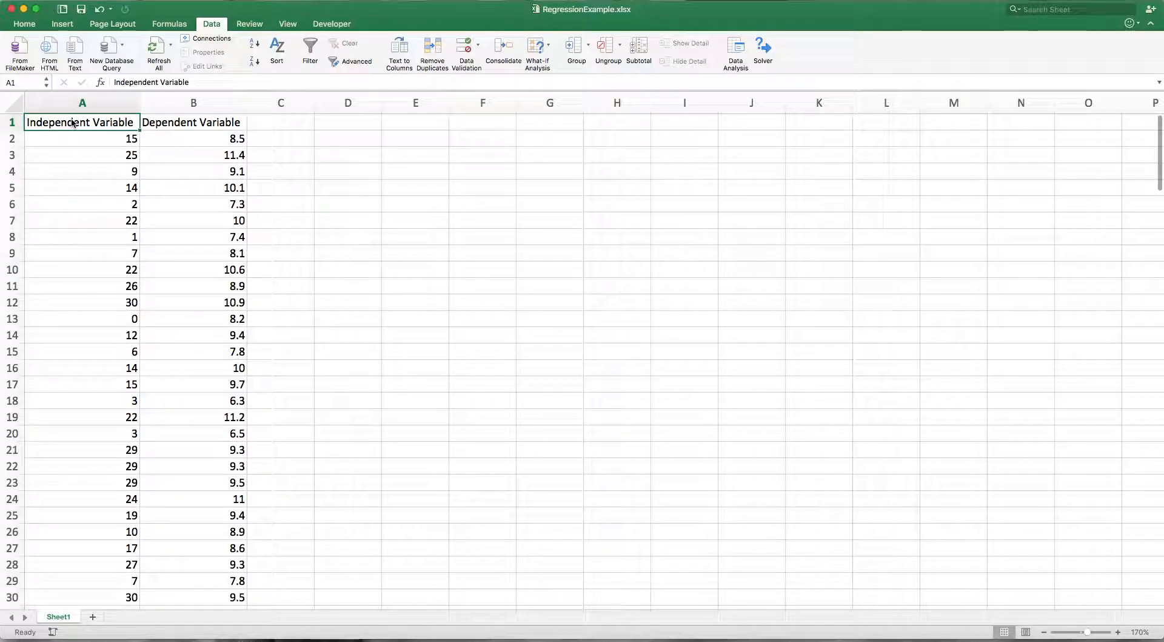
click(193, 122)
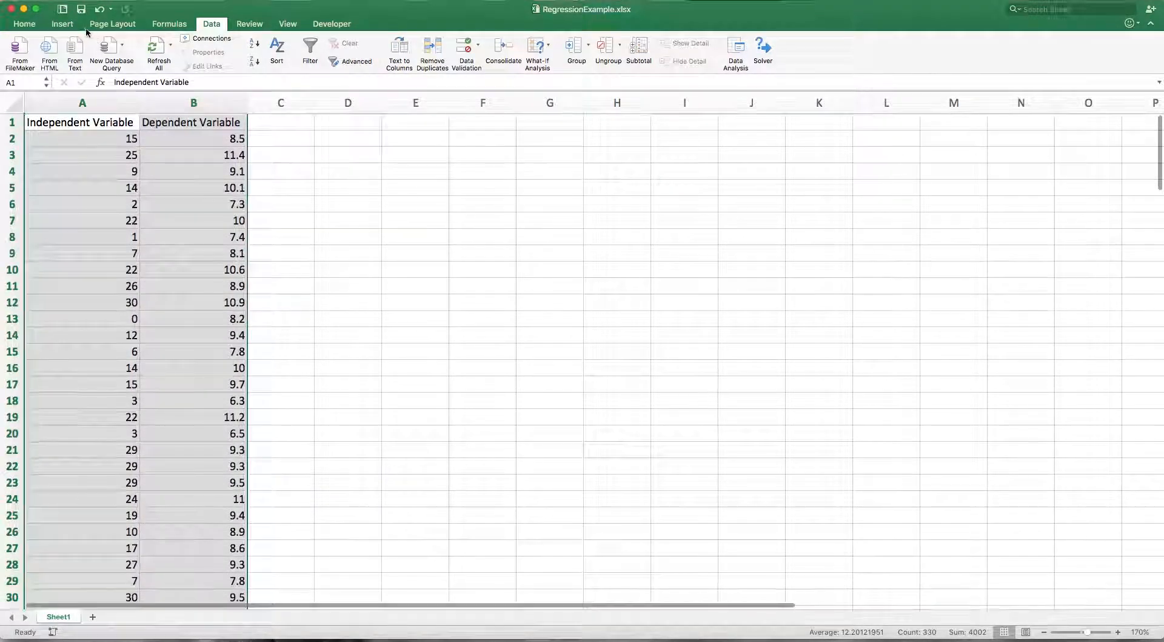
click(62, 23)
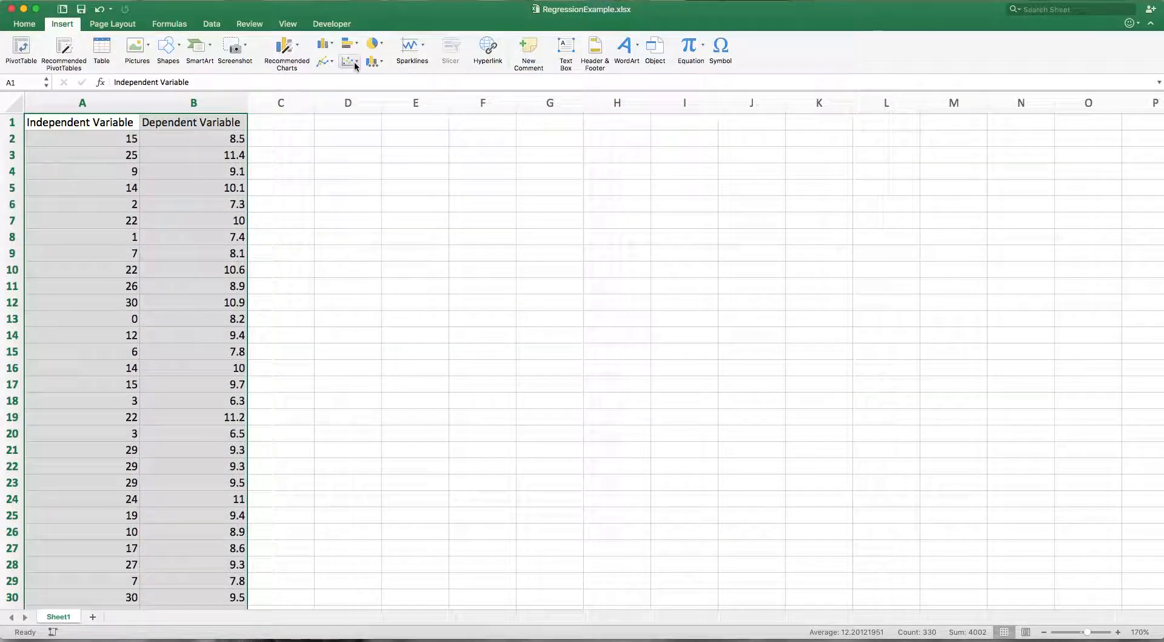
Insert a scatter chart of Dependent vs Independent Variable beside the data, then select its points
click(348, 61)
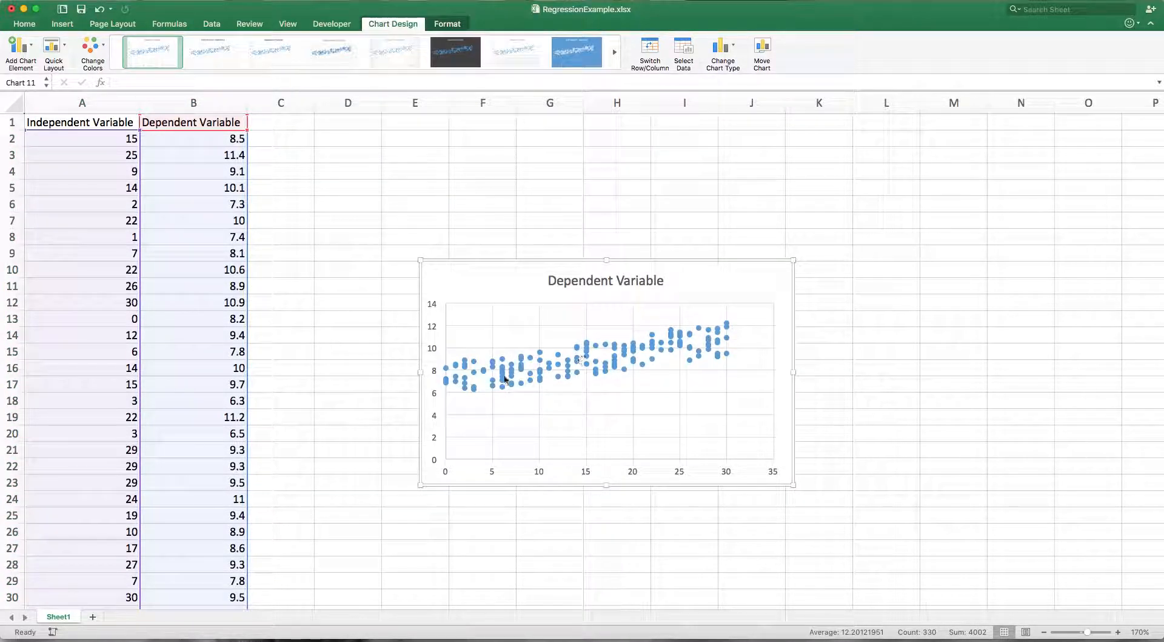
mouse_move(753, 278)
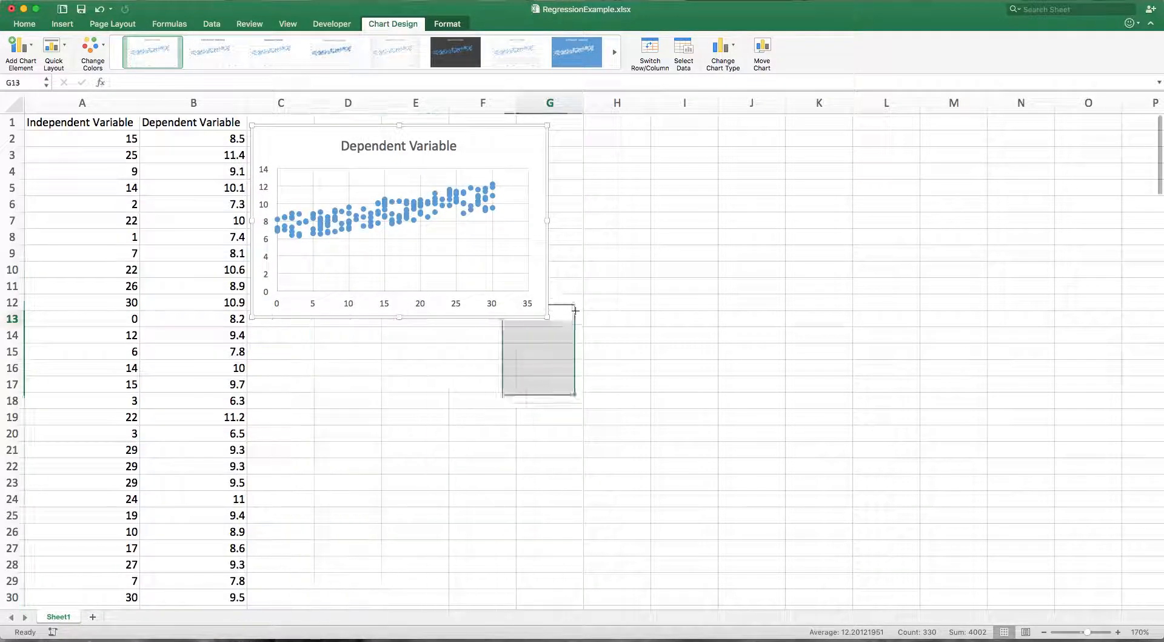
click(321, 364)
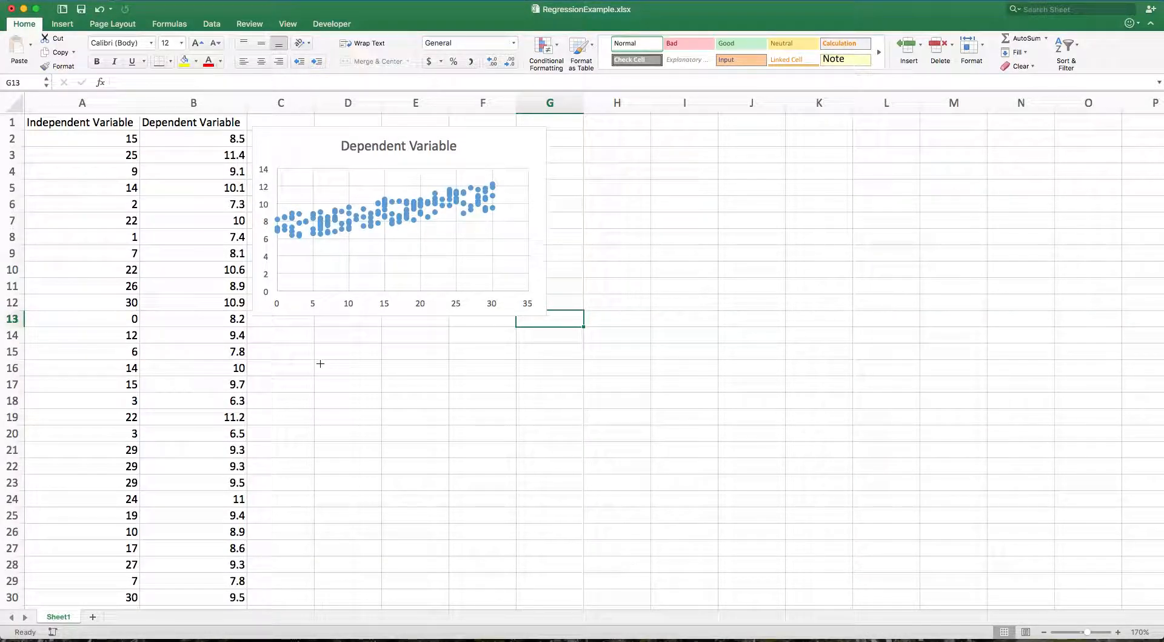
mouse_move(737, 253)
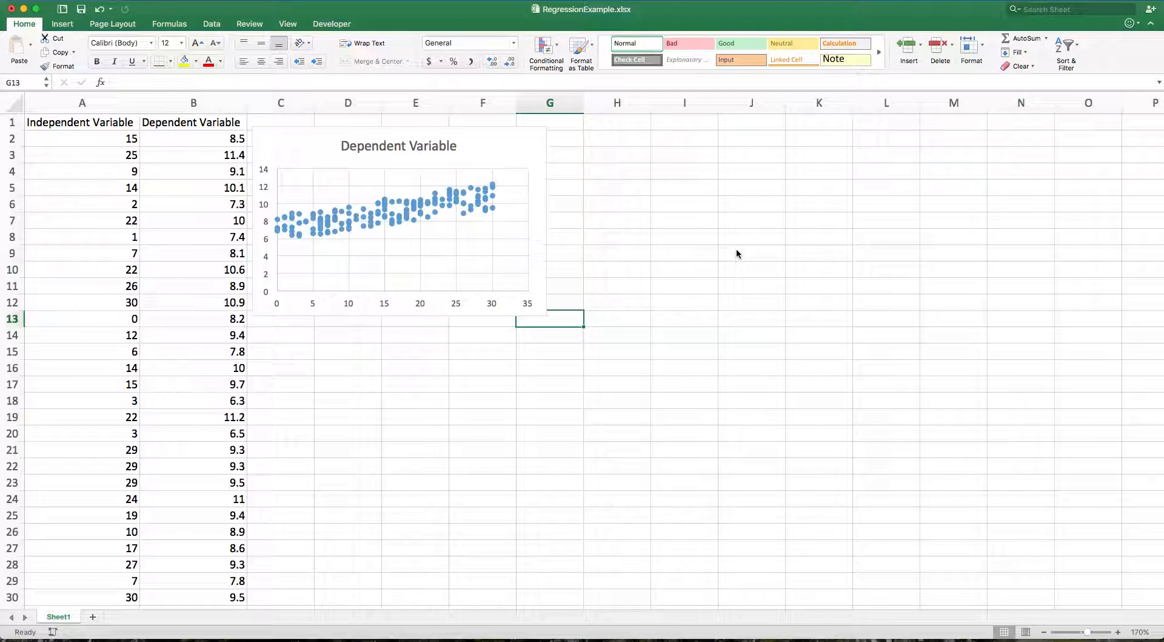
click(446, 204)
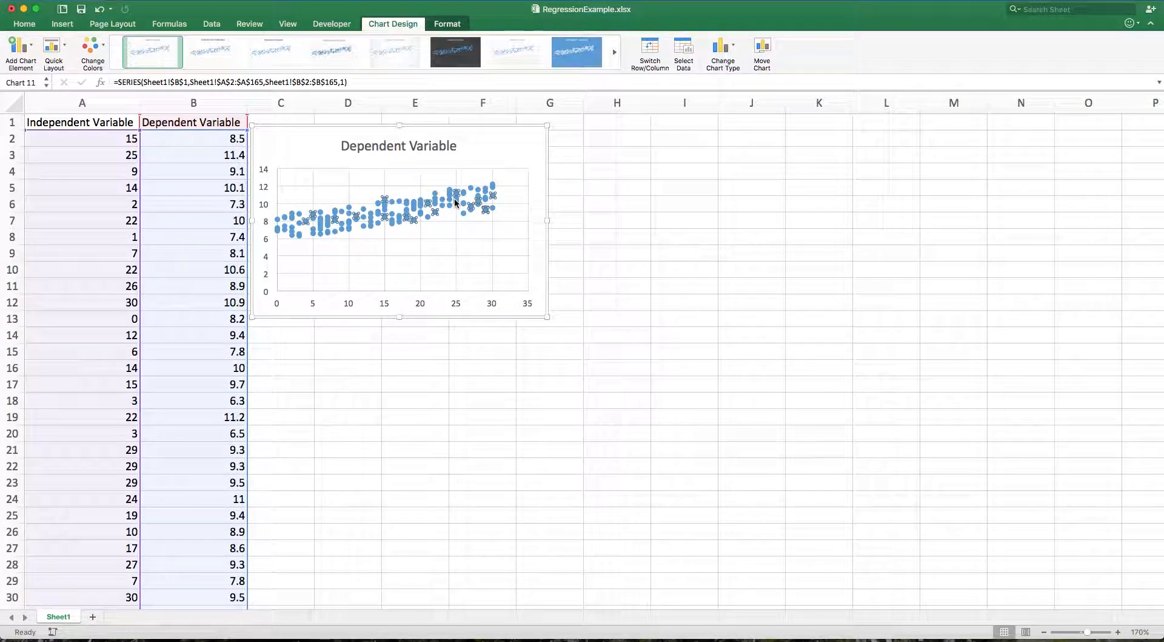
Add a linear trendline displaying the equation y = 0.123x + 7.154 and R² = 0.62274
right_click(456, 202)
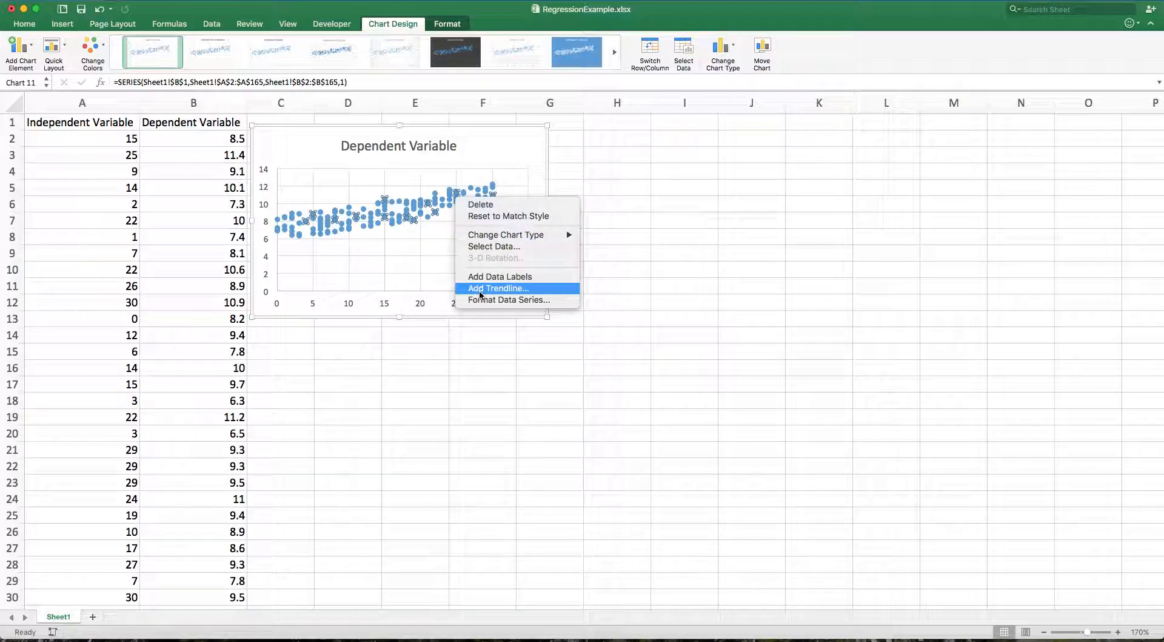
click(497, 288)
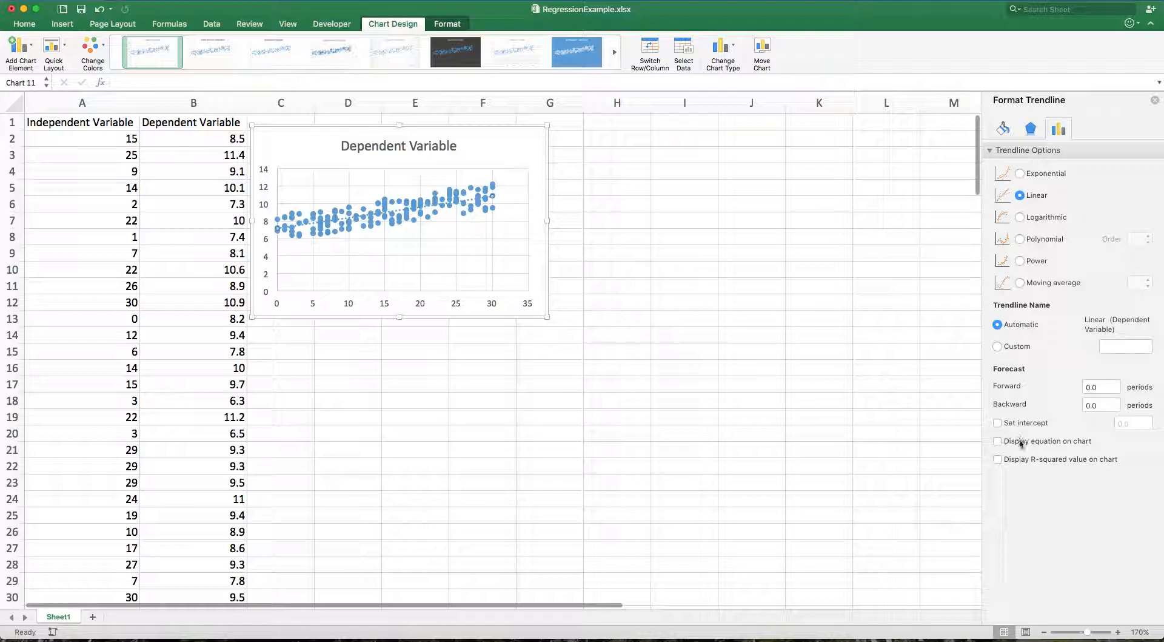
click(997, 441)
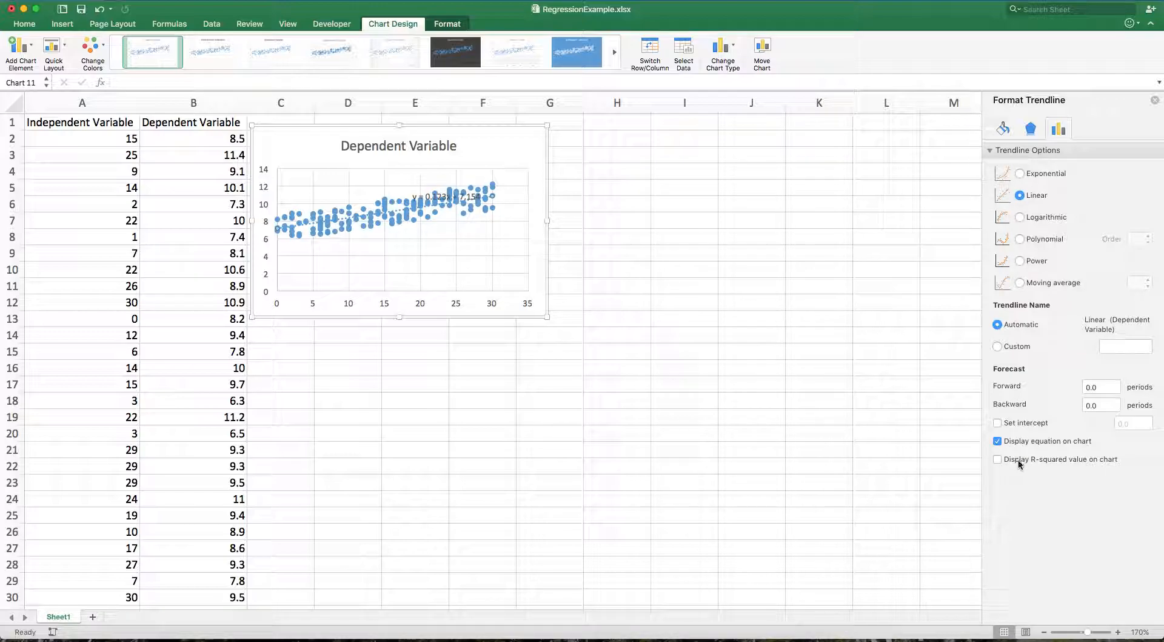
click(997, 459)
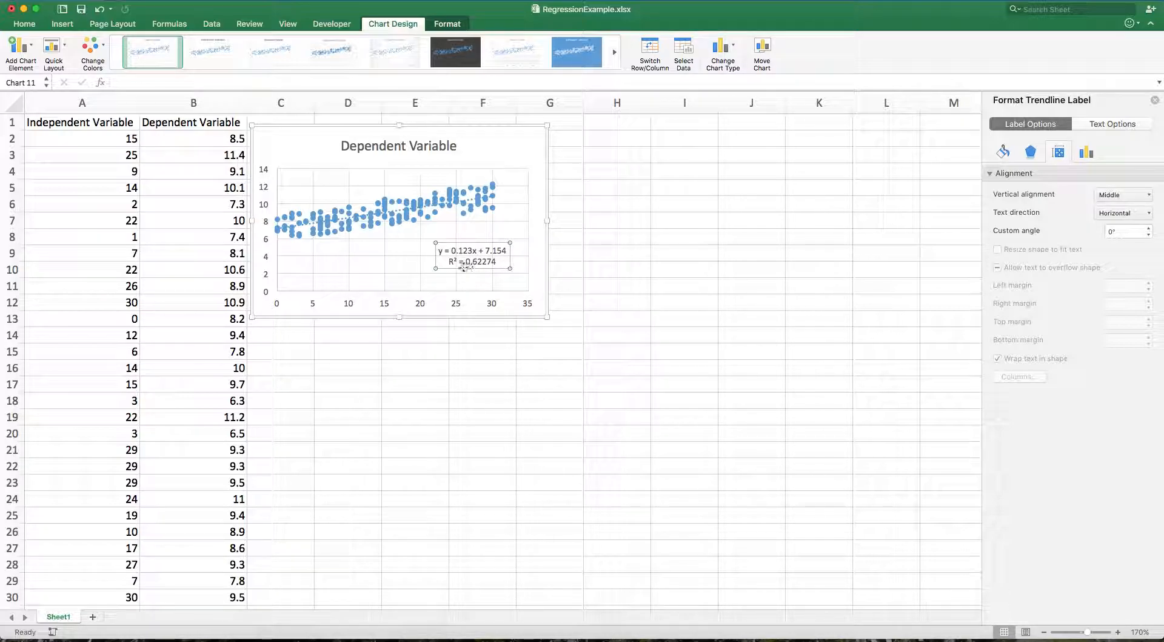
mouse_move(539, 274)
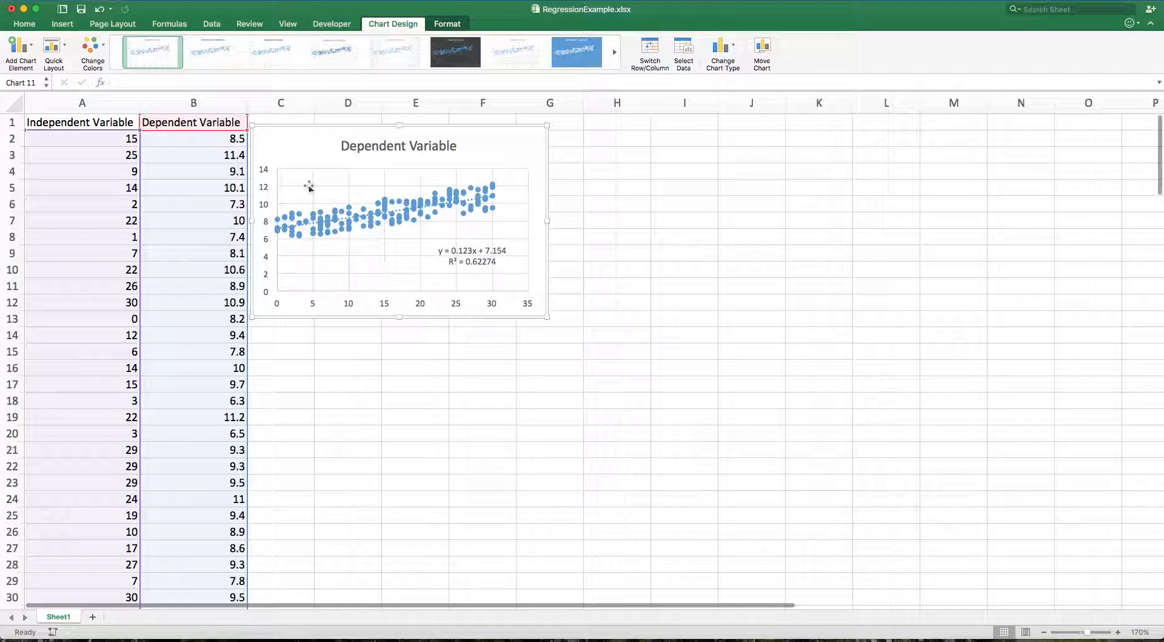
Run Regression with Y $B$1:$B$165, X $A$1:$A$165, labels, residuals, output at $J$1
click(212, 23)
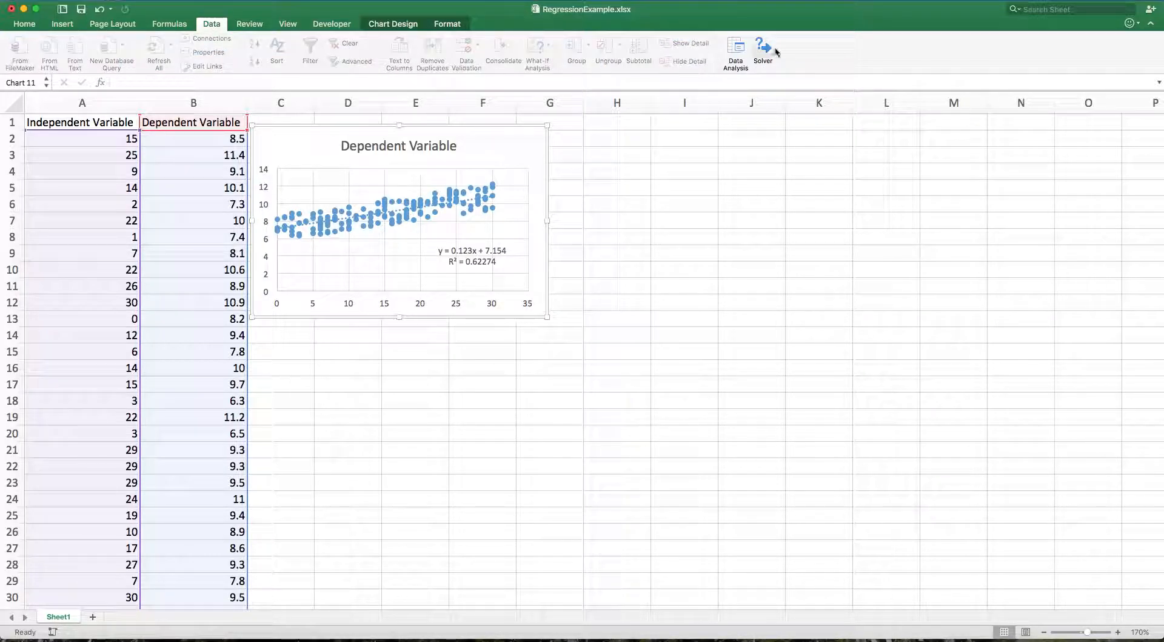
click(735, 53)
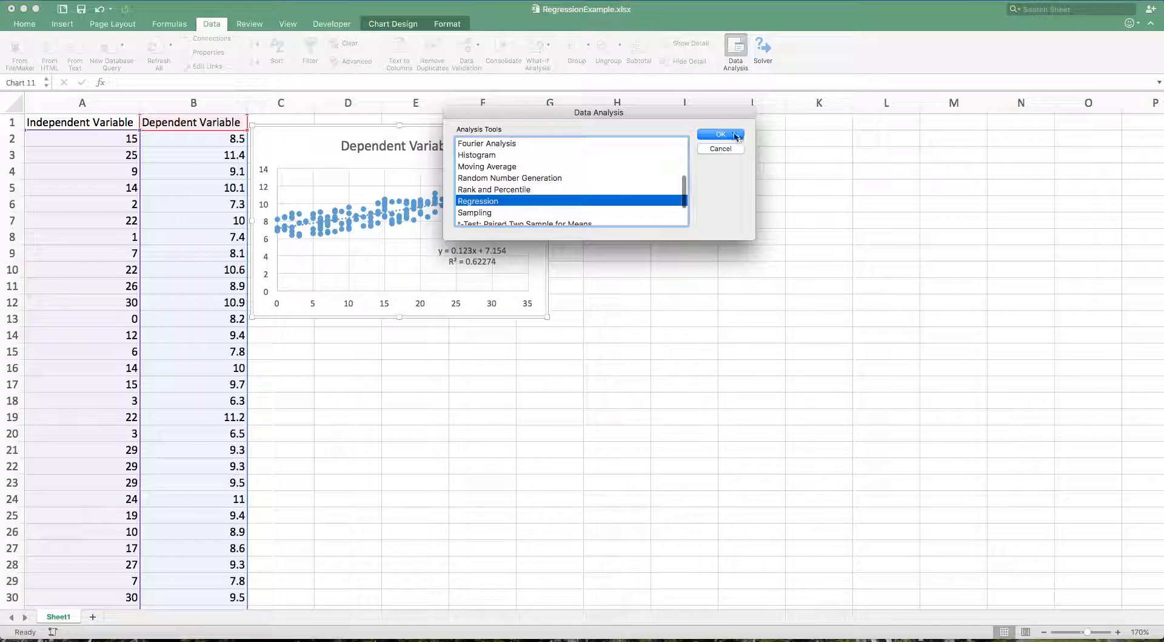
click(719, 135)
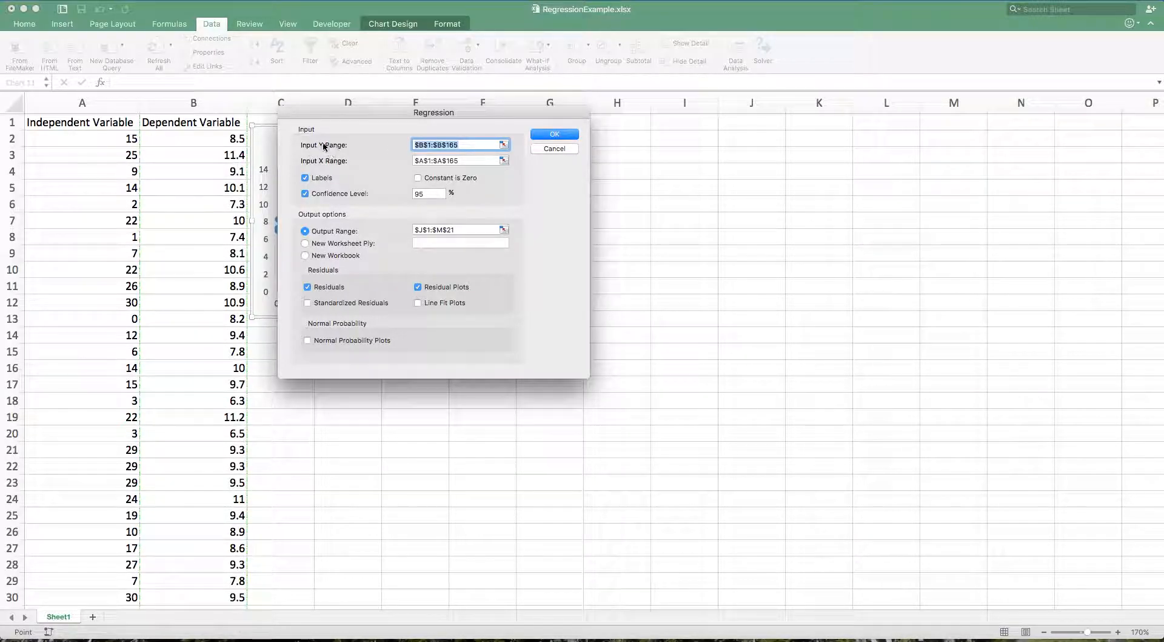
mouse_move(322, 169)
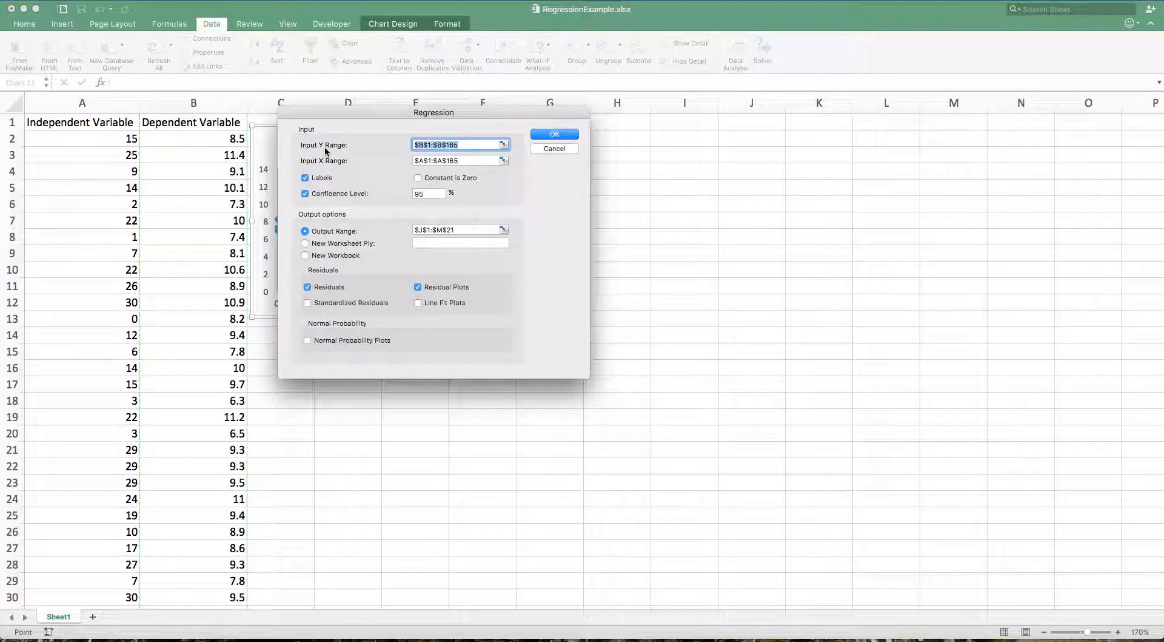
mouse_move(322, 166)
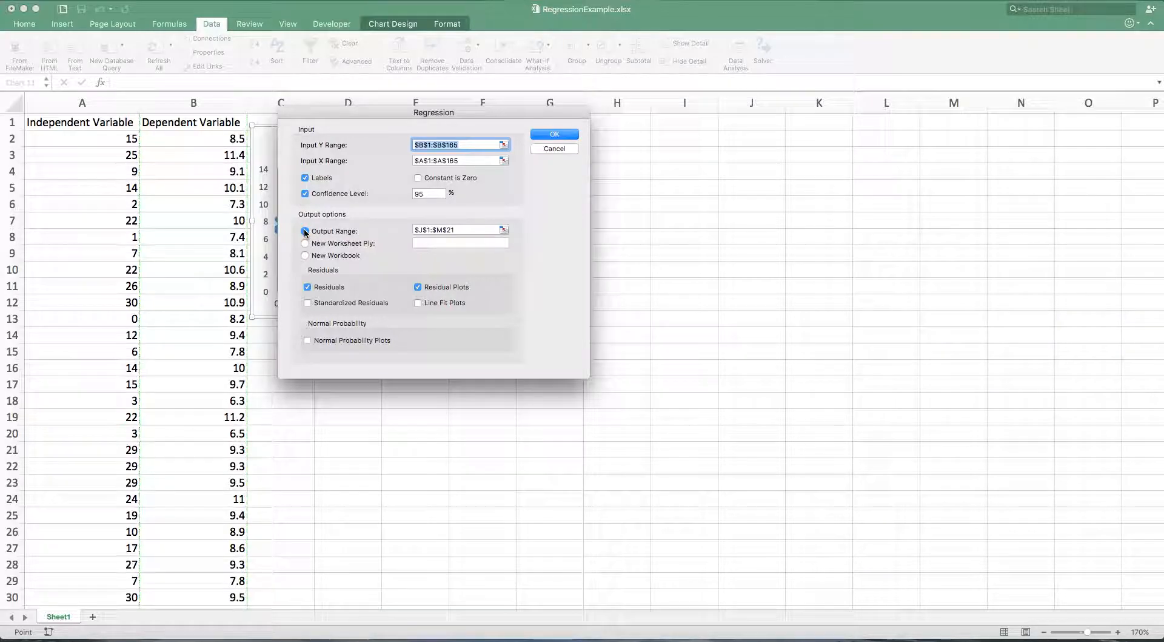
click(305, 231)
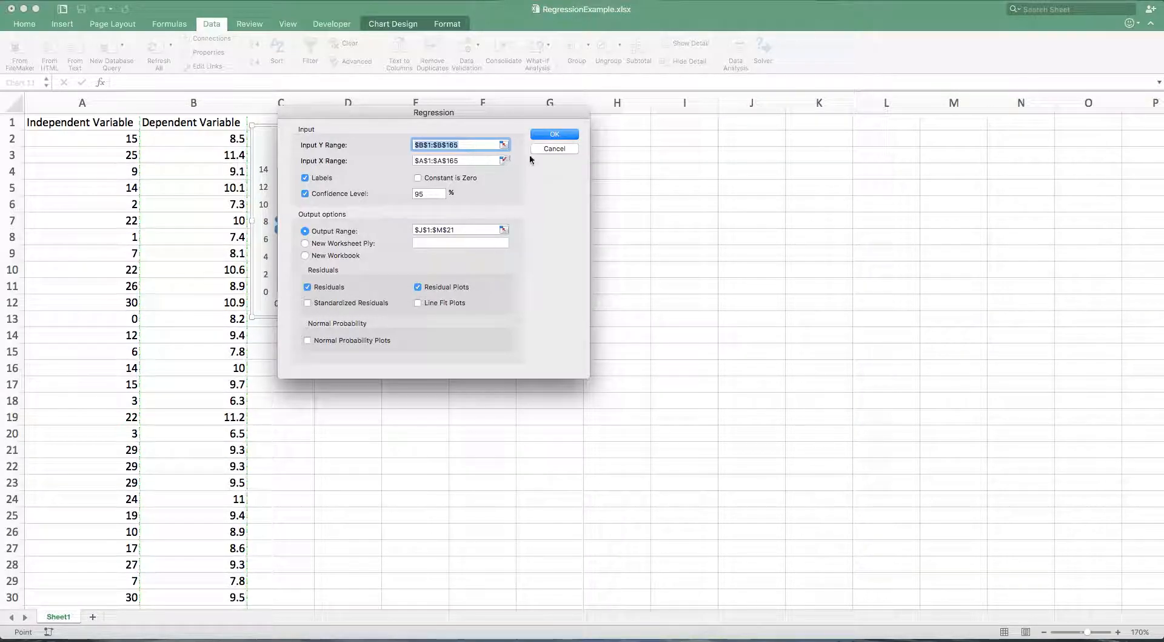
click(554, 135)
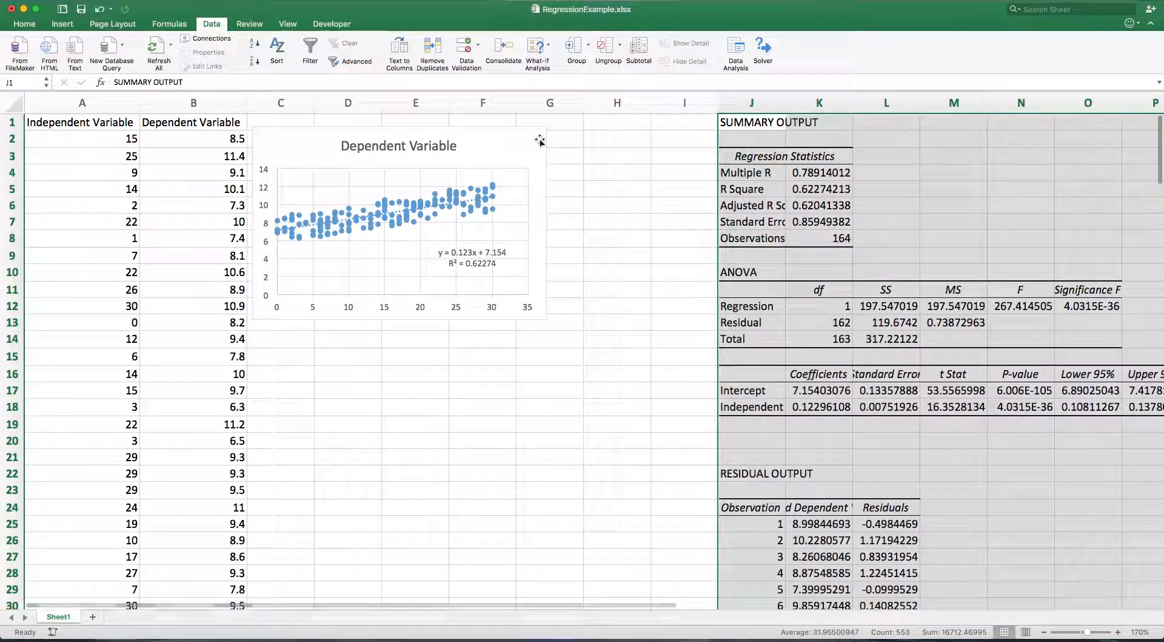
Autofit columns J and K and fill the R Square row J5:K5 yellow
click(617, 155)
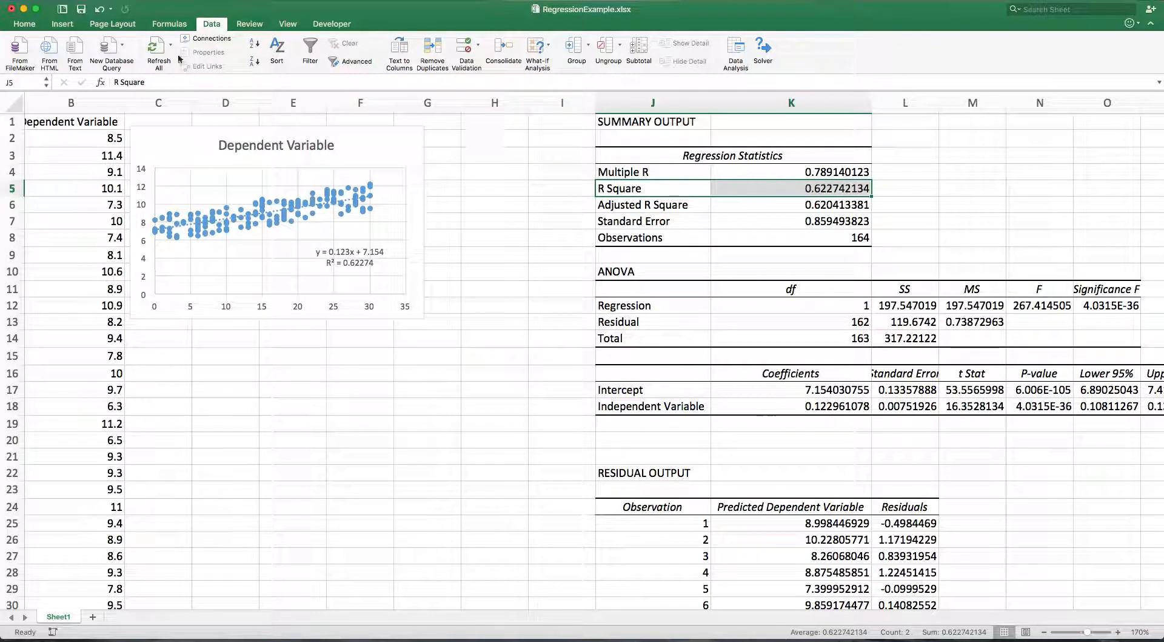
click(23, 23)
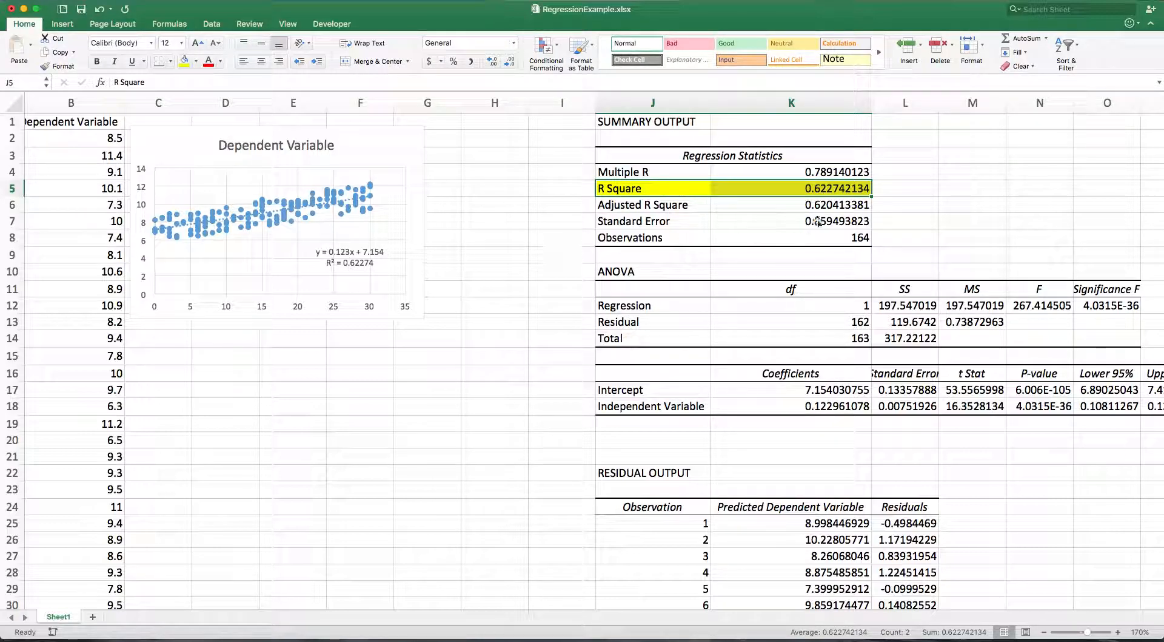
mouse_move(956, 198)
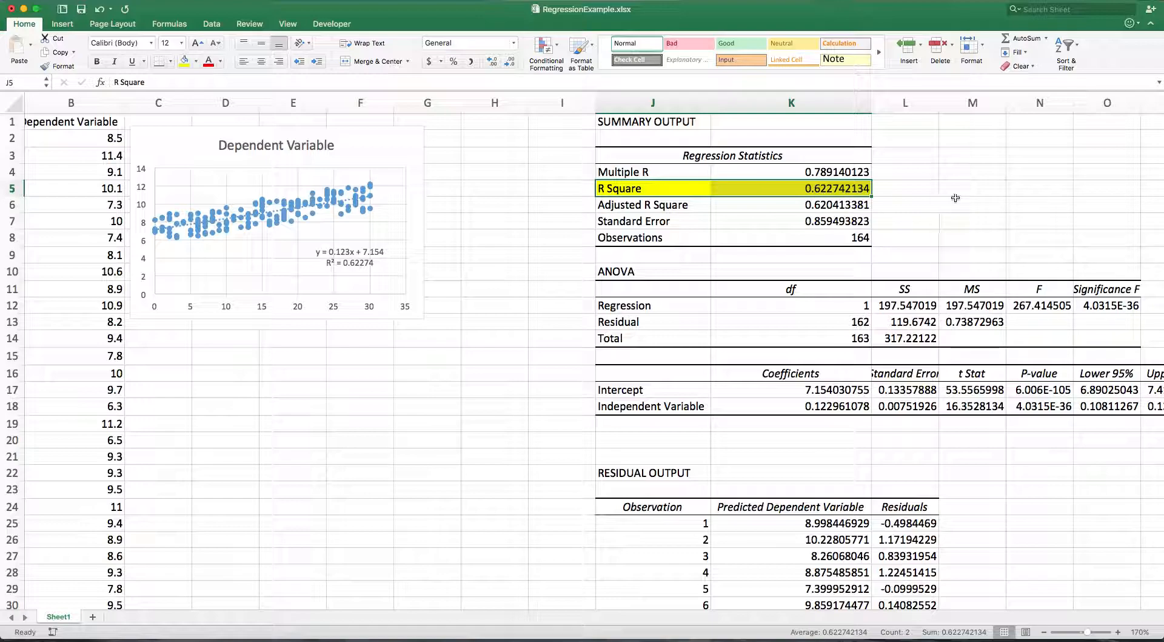
click(972, 205)
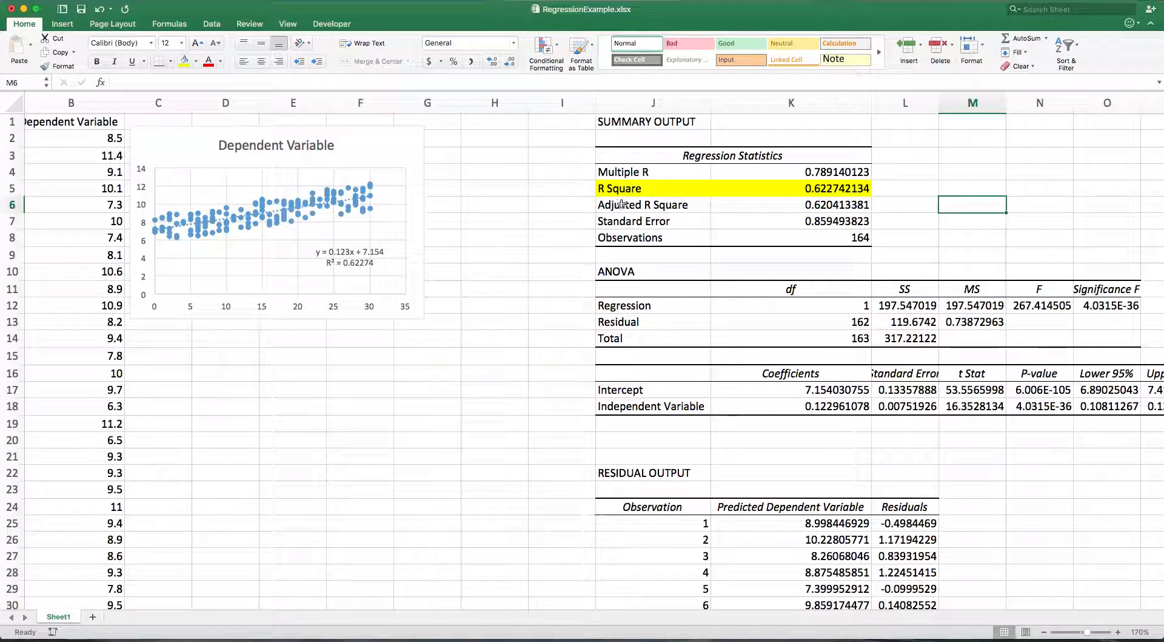
mouse_move(687, 225)
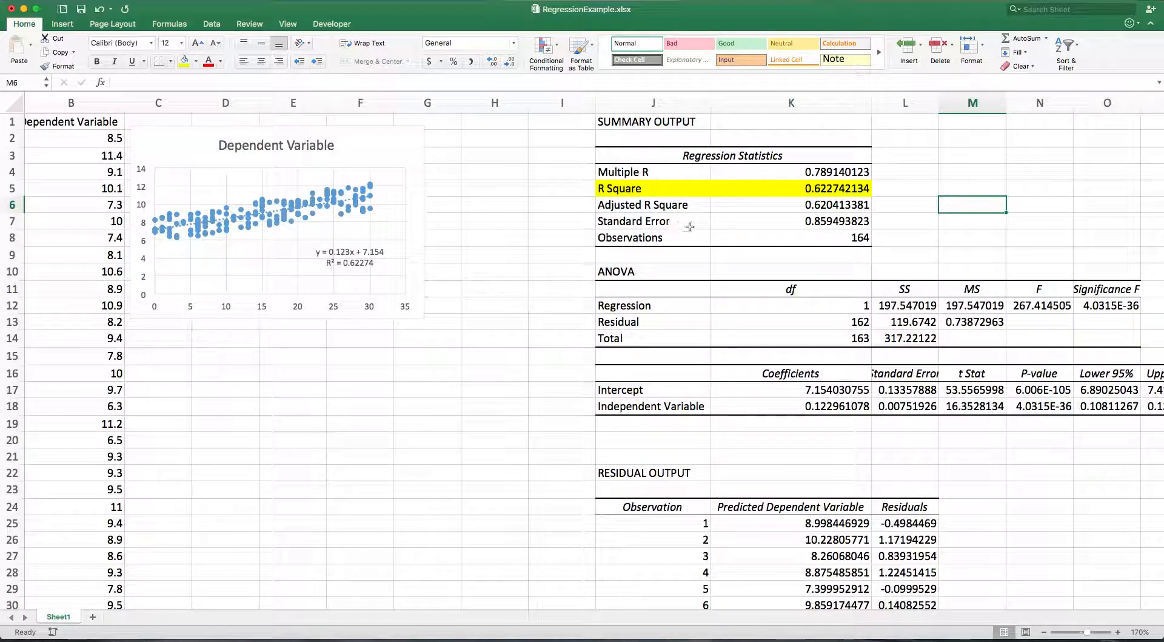
mouse_move(754, 301)
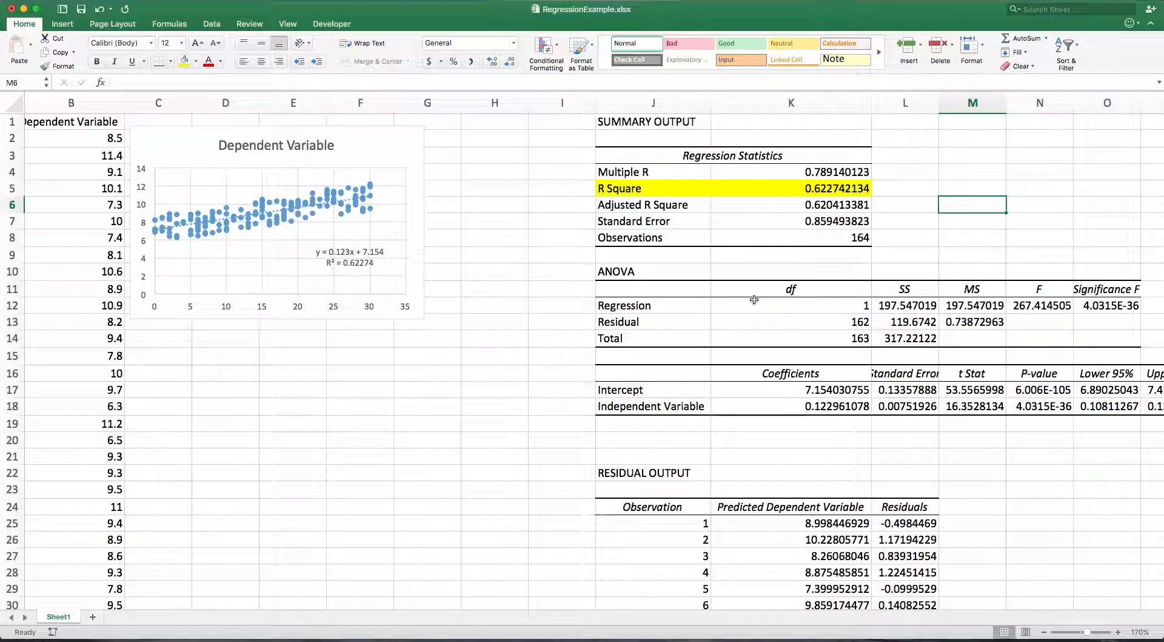
mouse_move(777, 397)
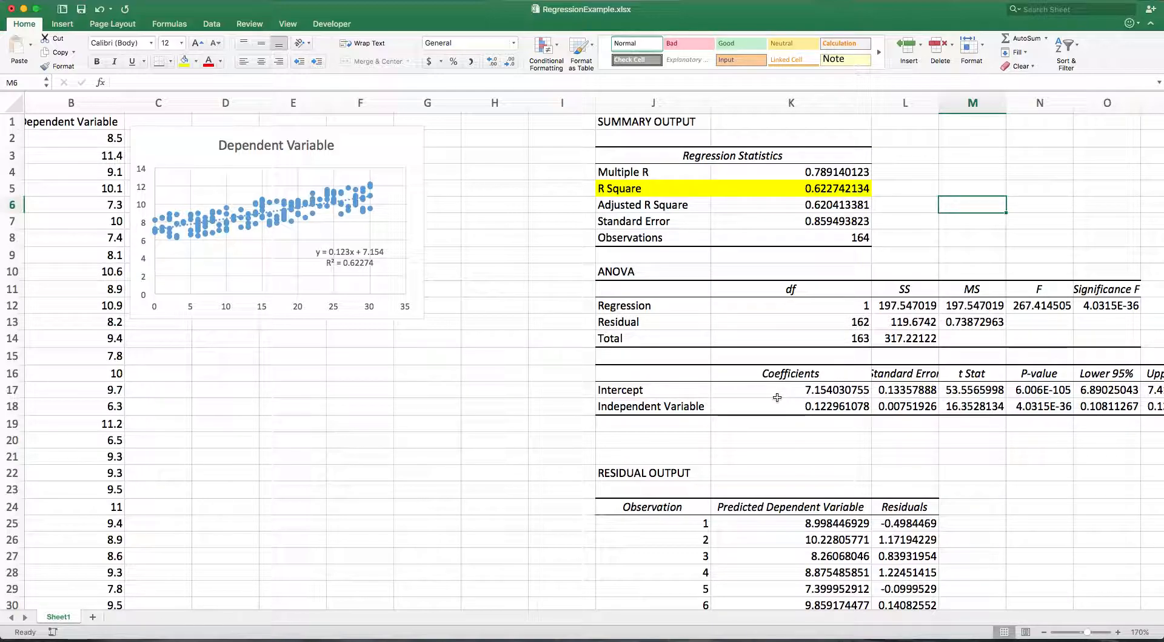
Fill coefficient cells K17 (intercept 7.154) and K18 (slope 0.123) yellow
click(837, 390)
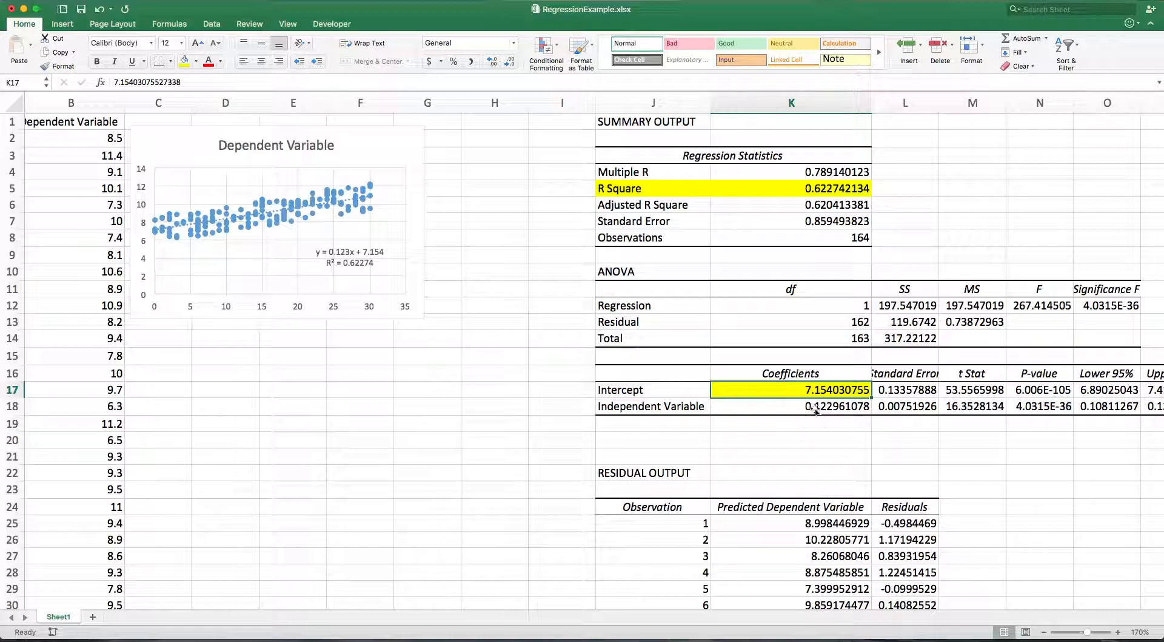
click(790, 406)
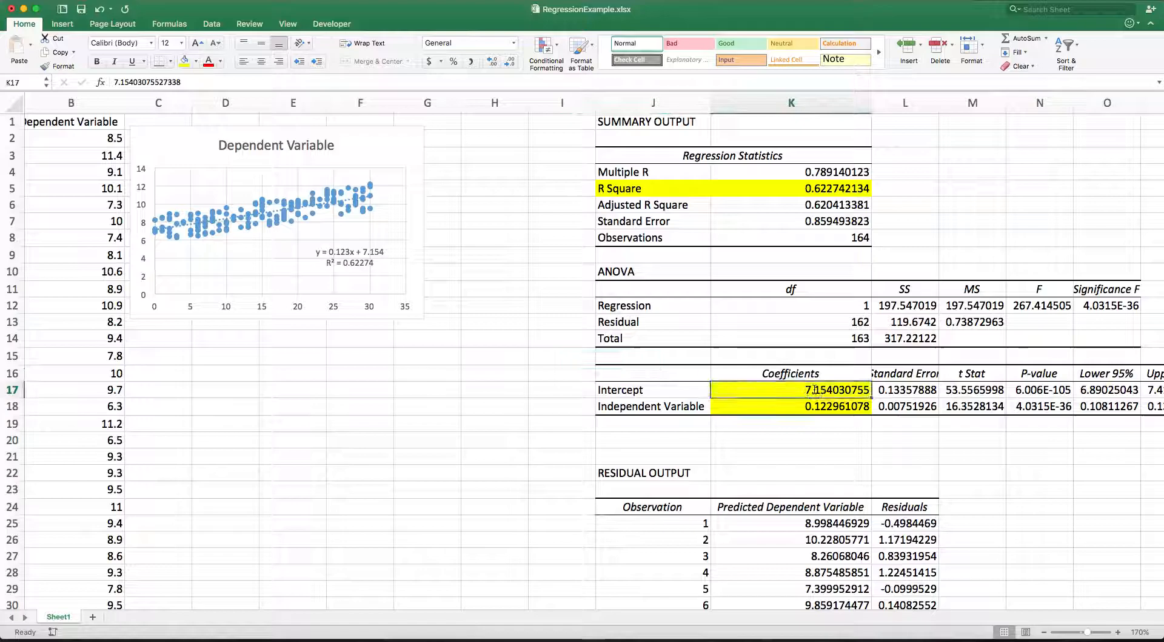
click(791, 406)
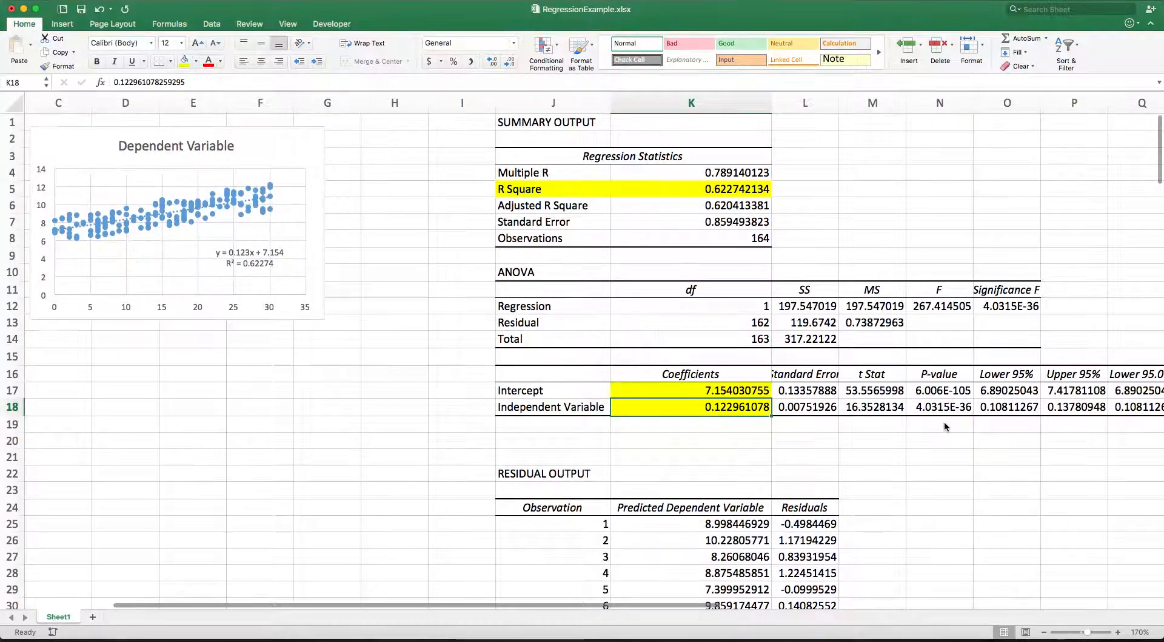
Move the Independent Variable Residual Plot directly below the scatter chart, aligning edges
scroll(right, 3)
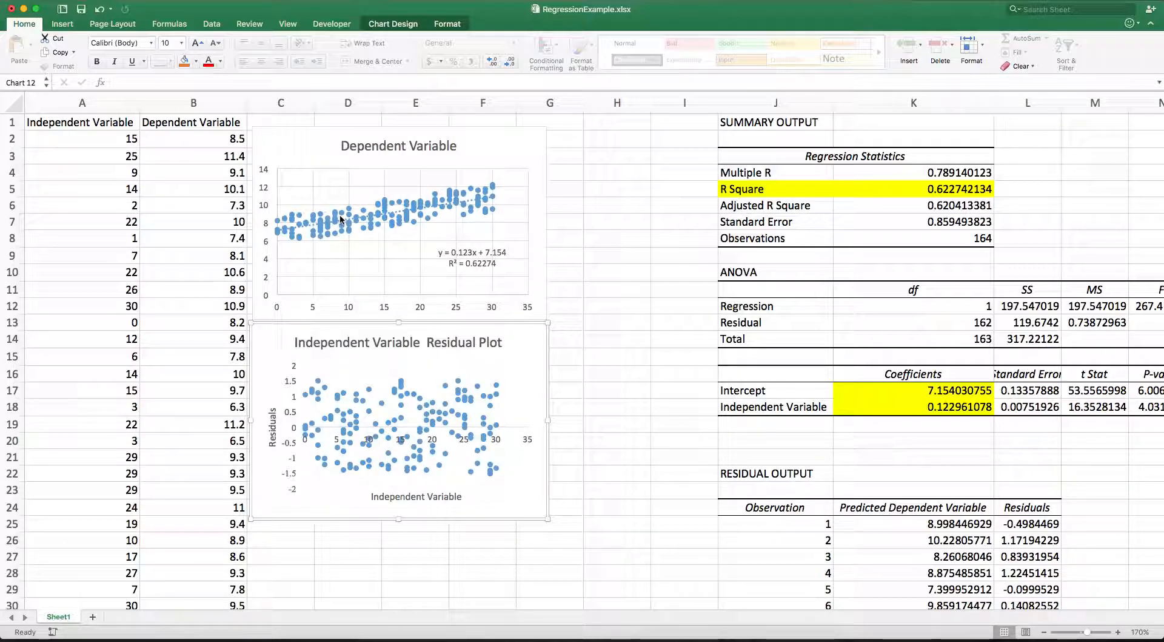
click(349, 208)
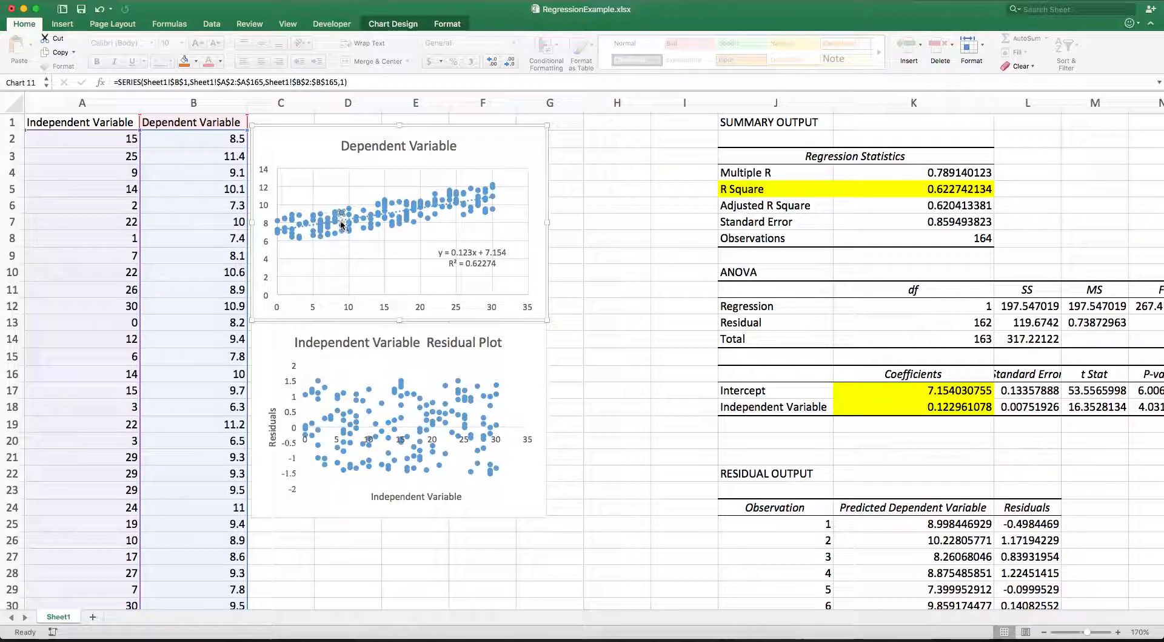
mouse_move(344, 401)
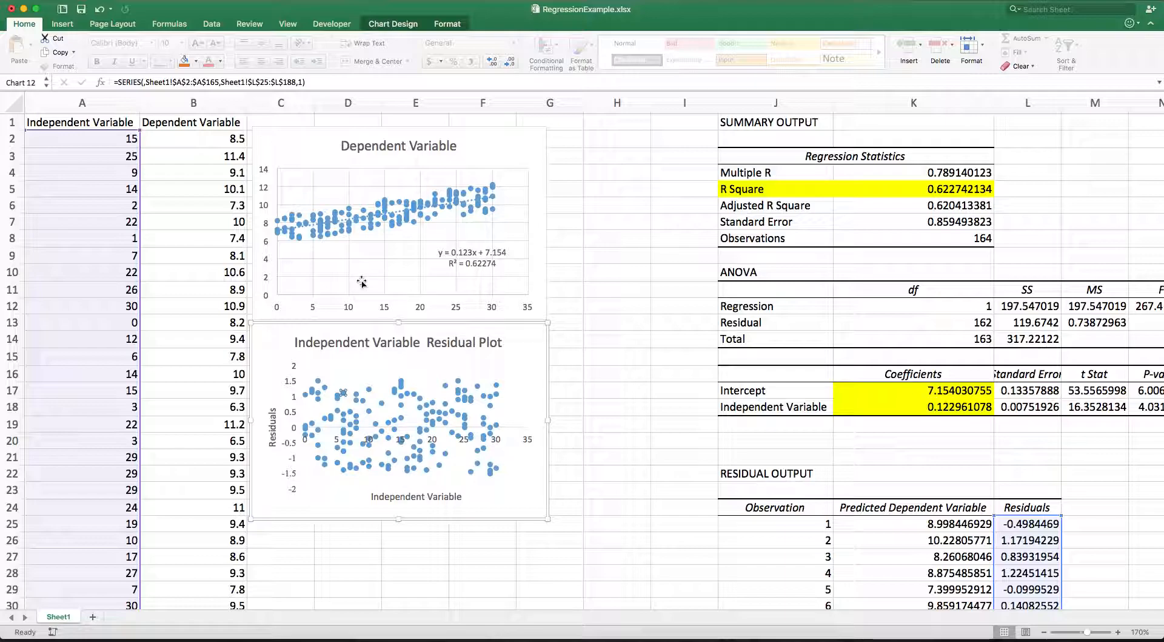
mouse_move(357, 225)
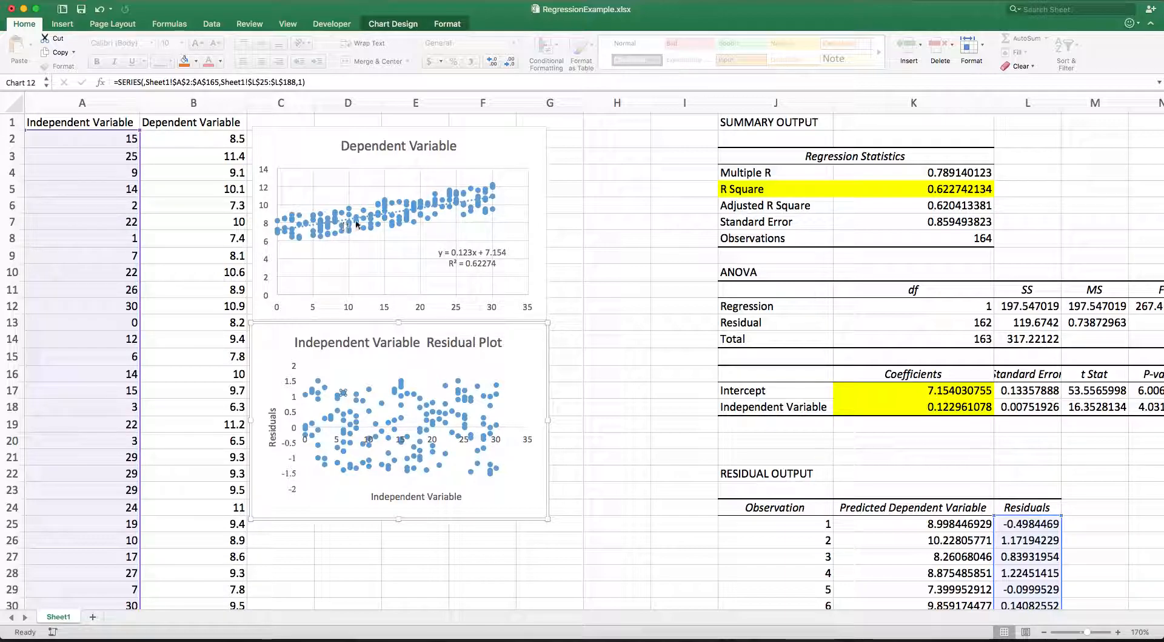
mouse_move(494, 202)
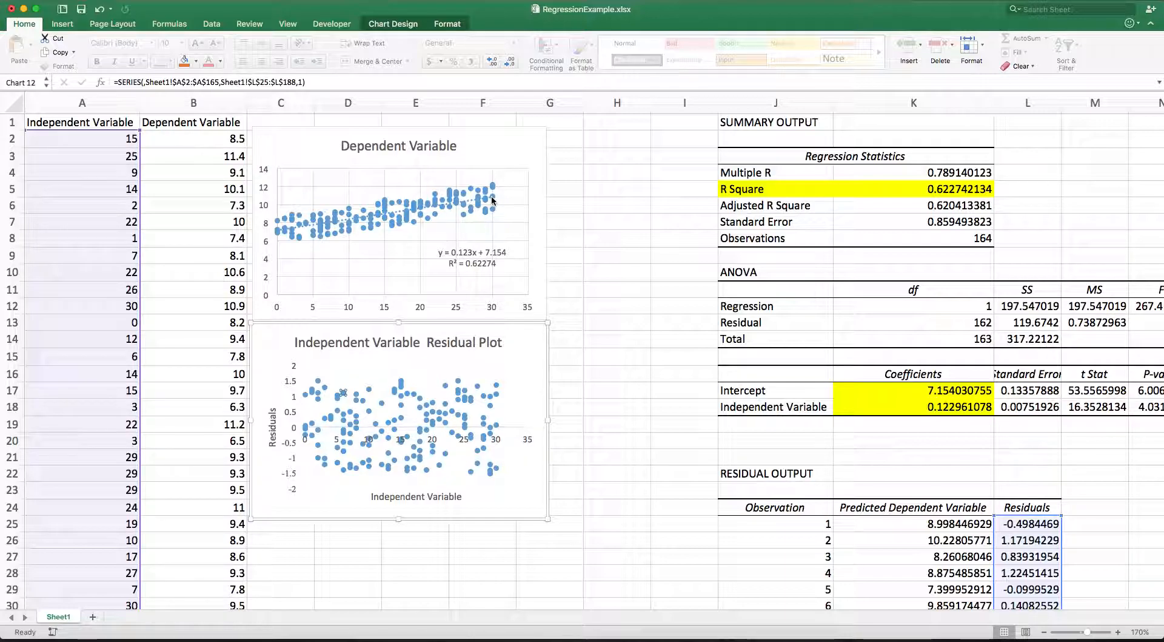
click(415, 416)
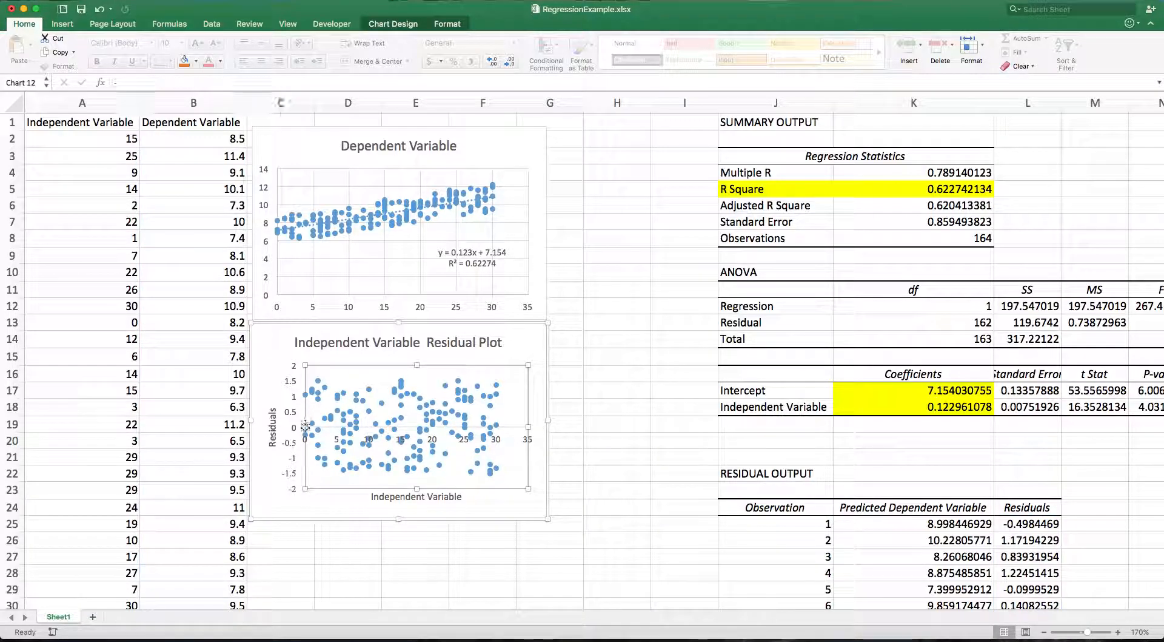
mouse_move(438, 464)
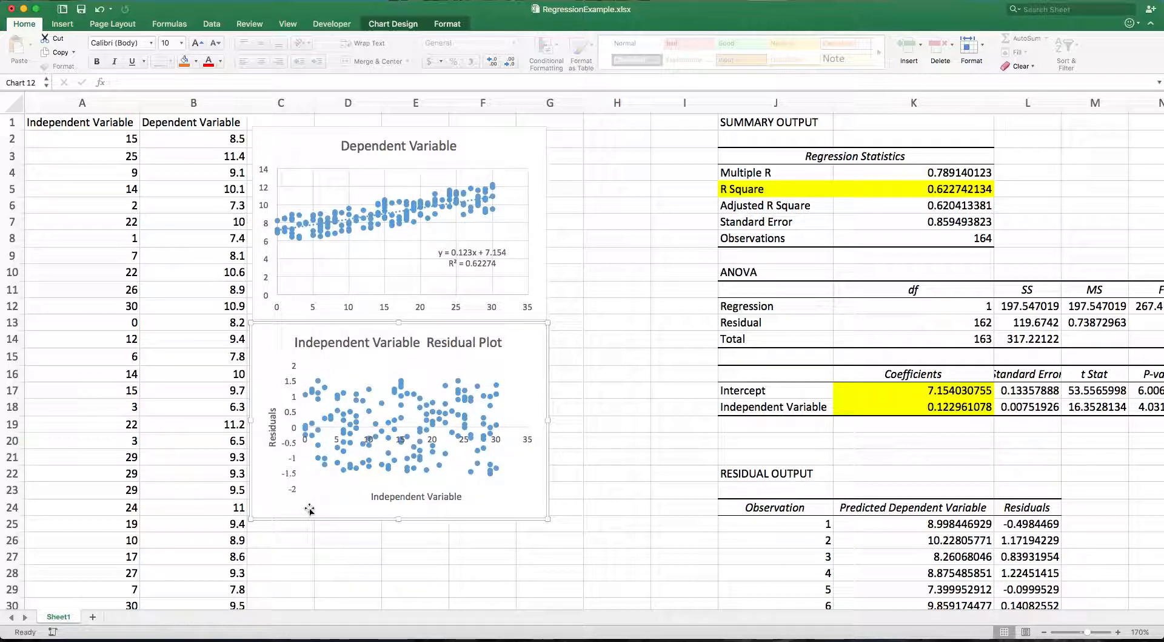
mouse_move(618, 135)
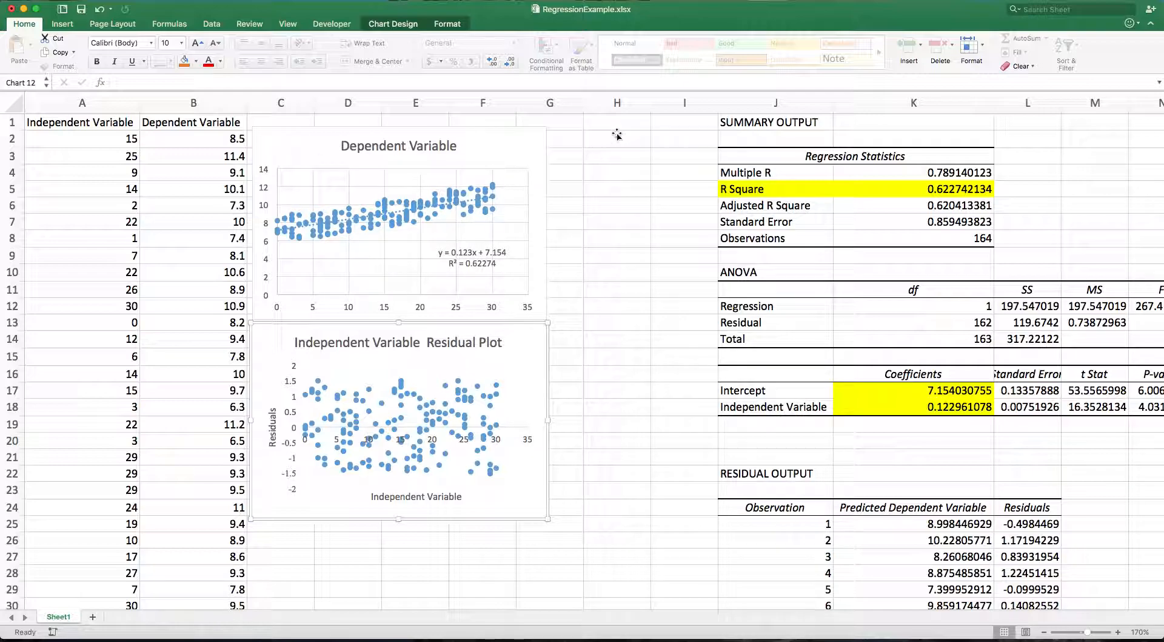
Enter headings 'Ind. Var' in H1 and 'Predicted' in I1, with 32 in H2
click(618, 122)
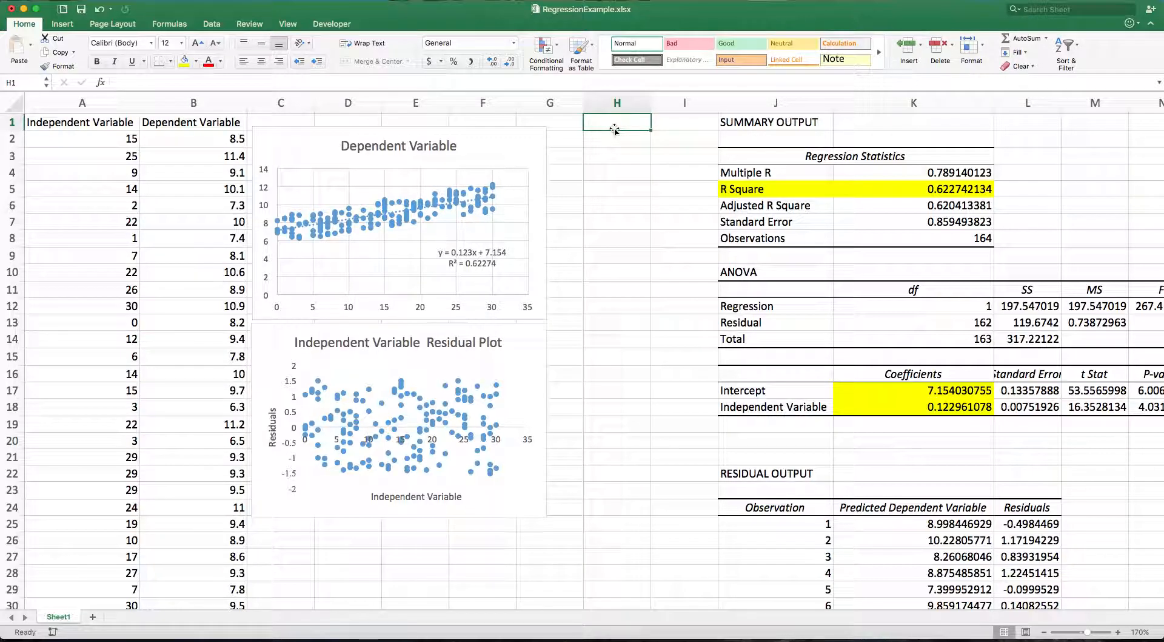
text(Ind. Var)
click(685, 122)
text(Predicted)
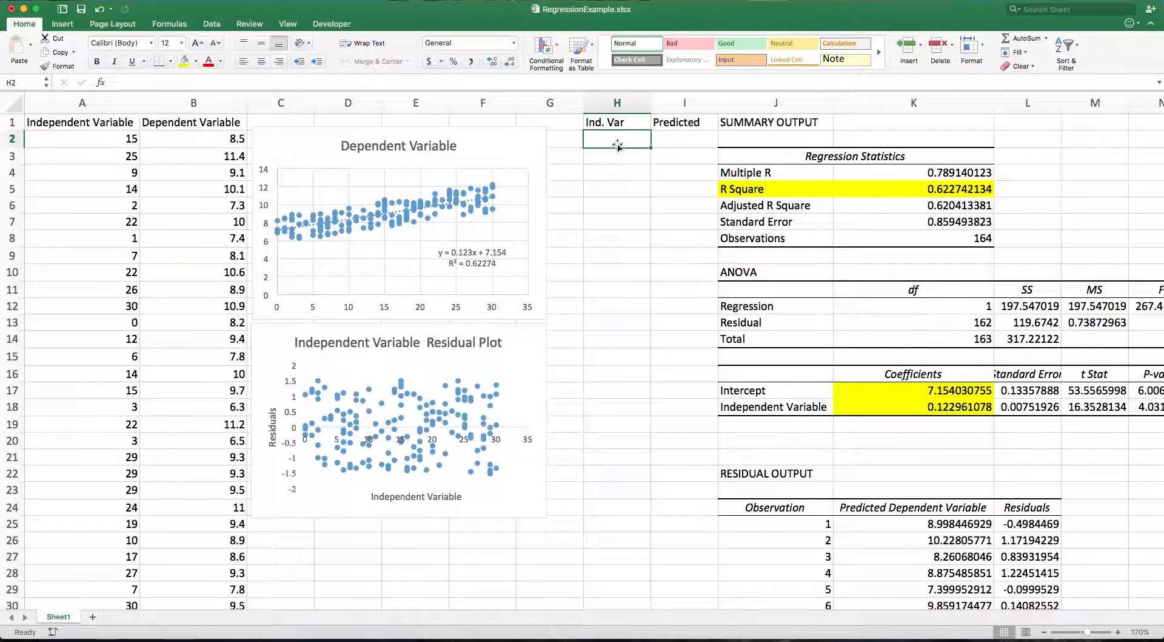
text(32)
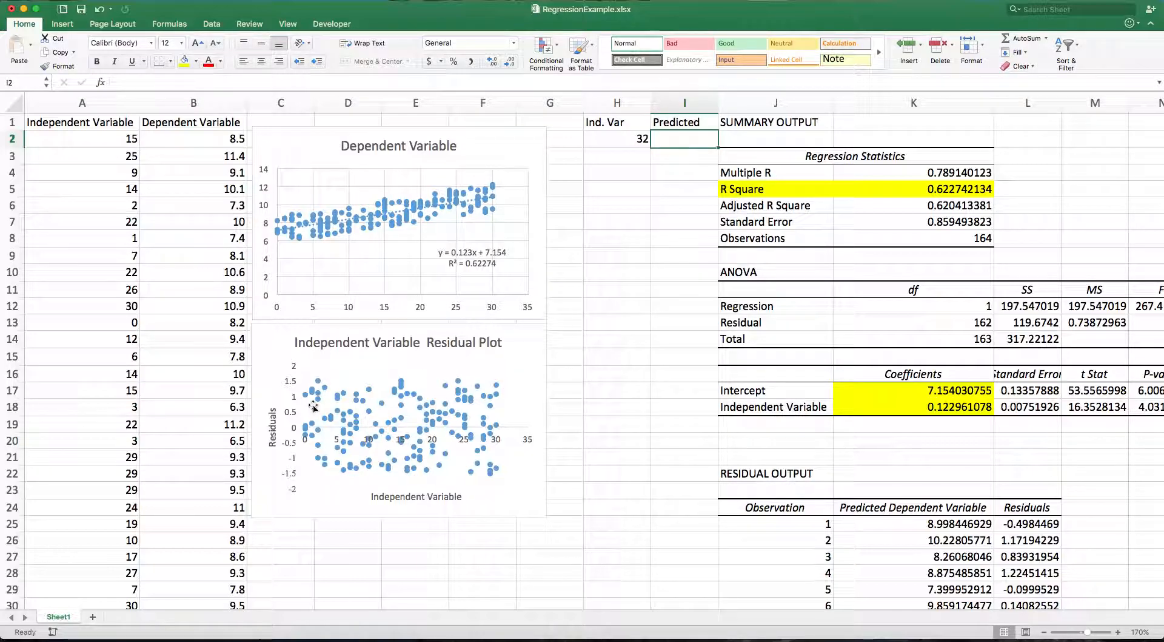
mouse_move(500, 421)
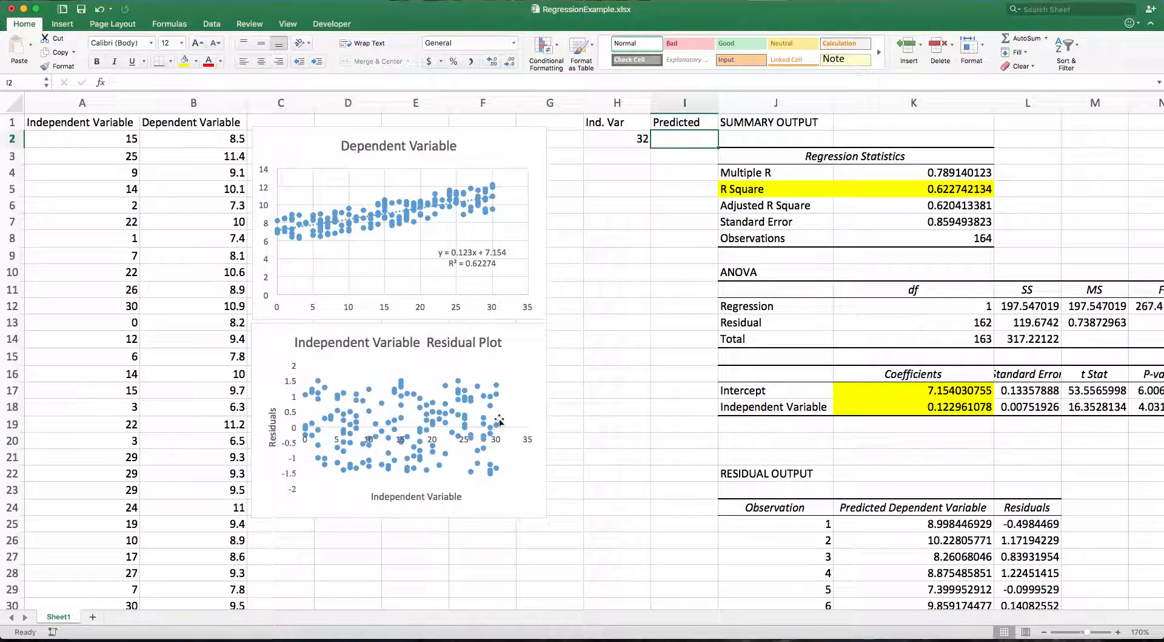
mouse_move(414, 218)
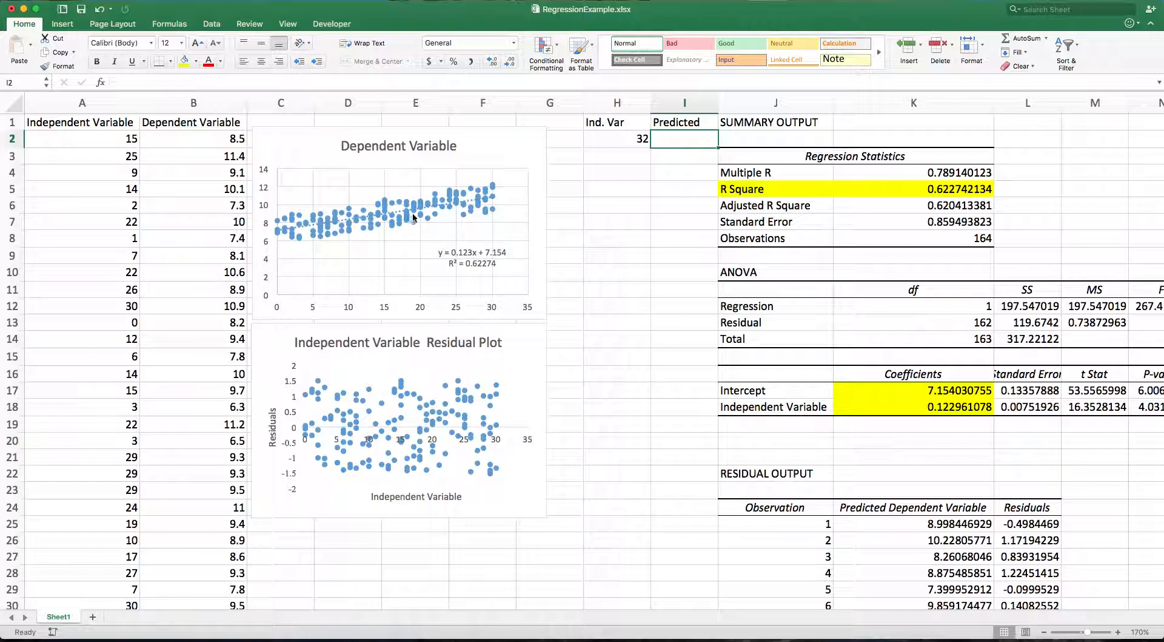
mouse_move(498, 199)
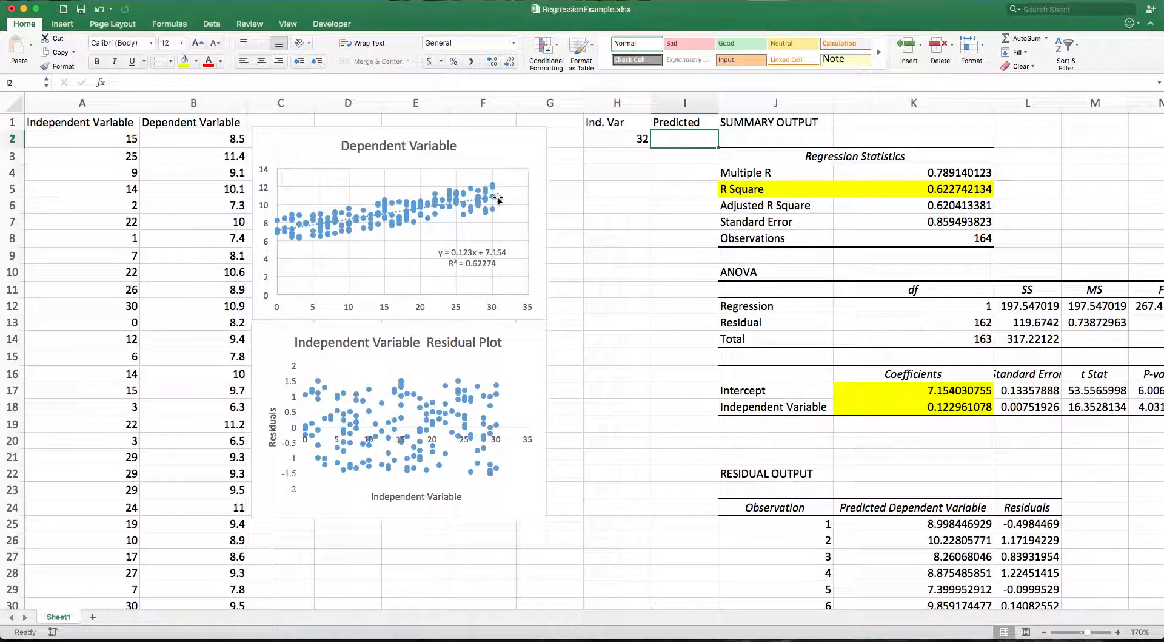
Enter =K18*H2+K17 in I2, giving a predicted value of 11.0887853
text(=K18*H2)
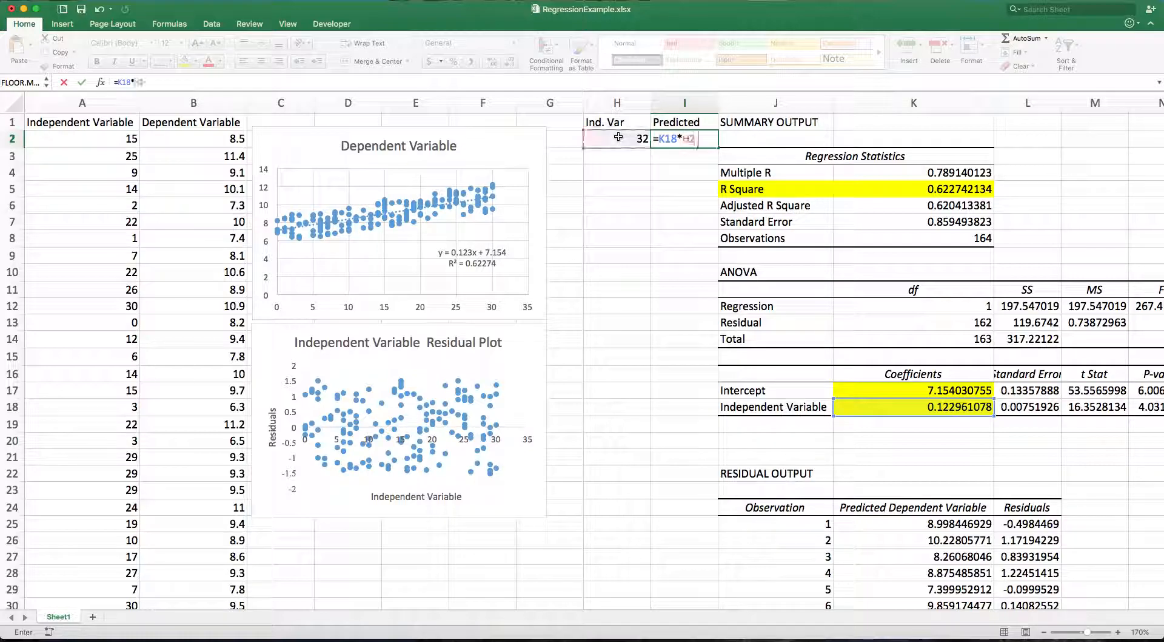
text(+K17)
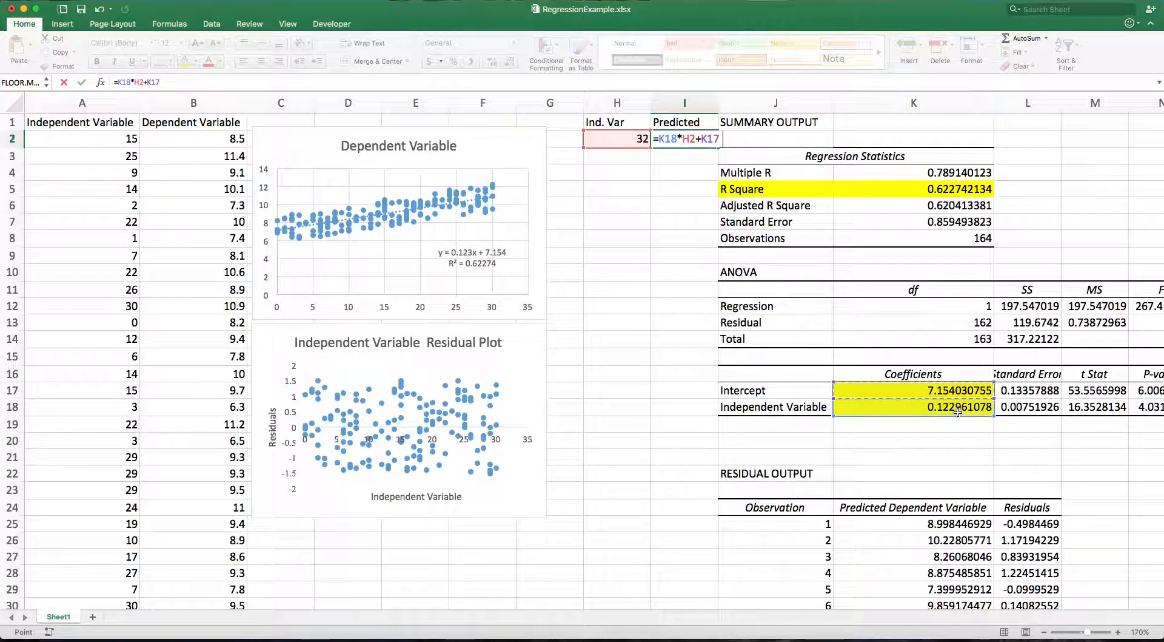
key(Return)
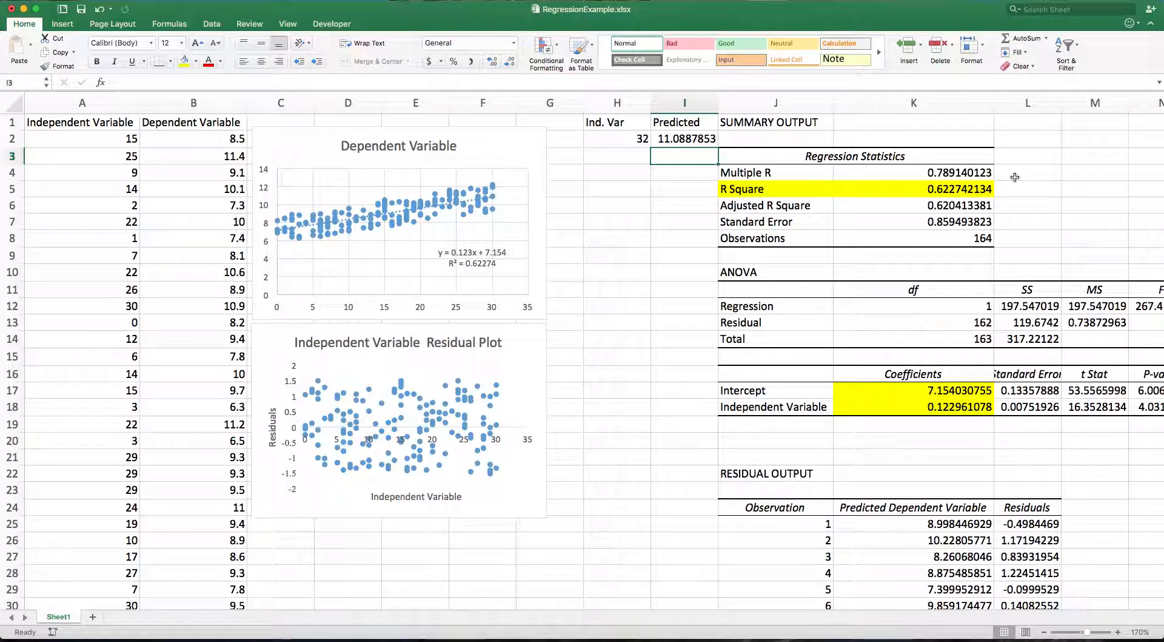
mouse_move(505, 194)
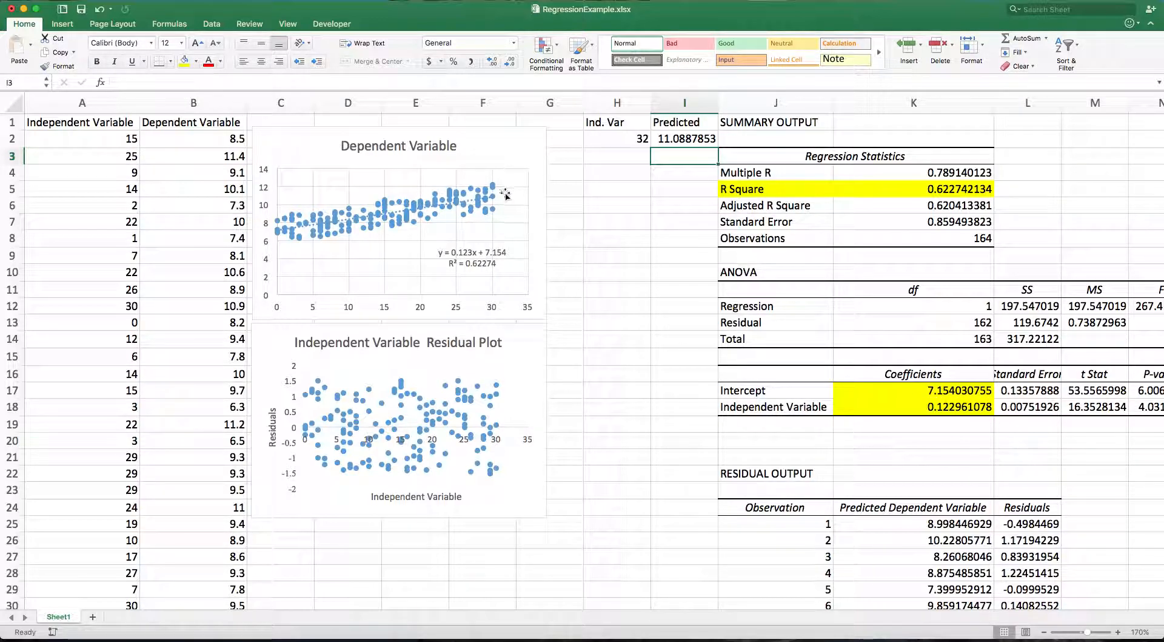
mouse_move(605, 205)
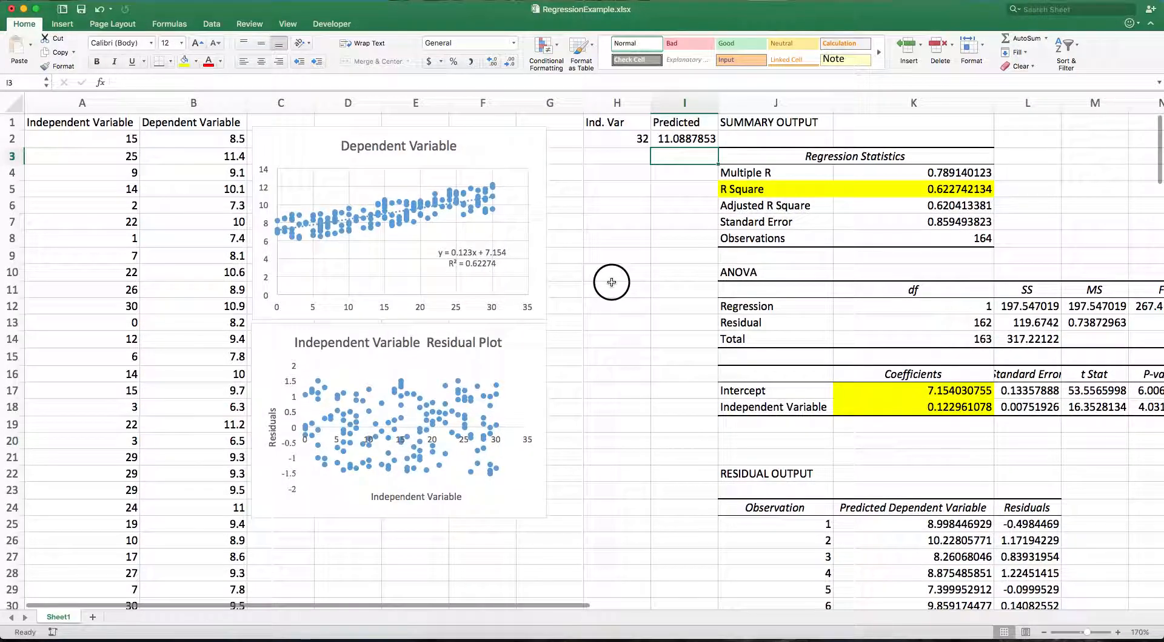
click(616, 289)
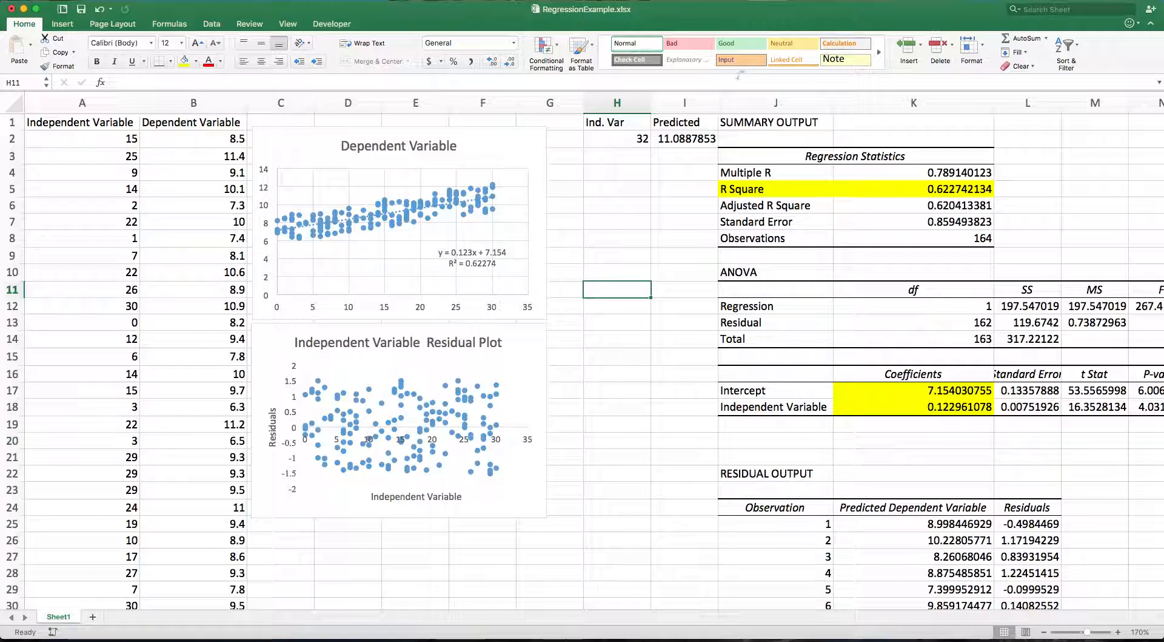